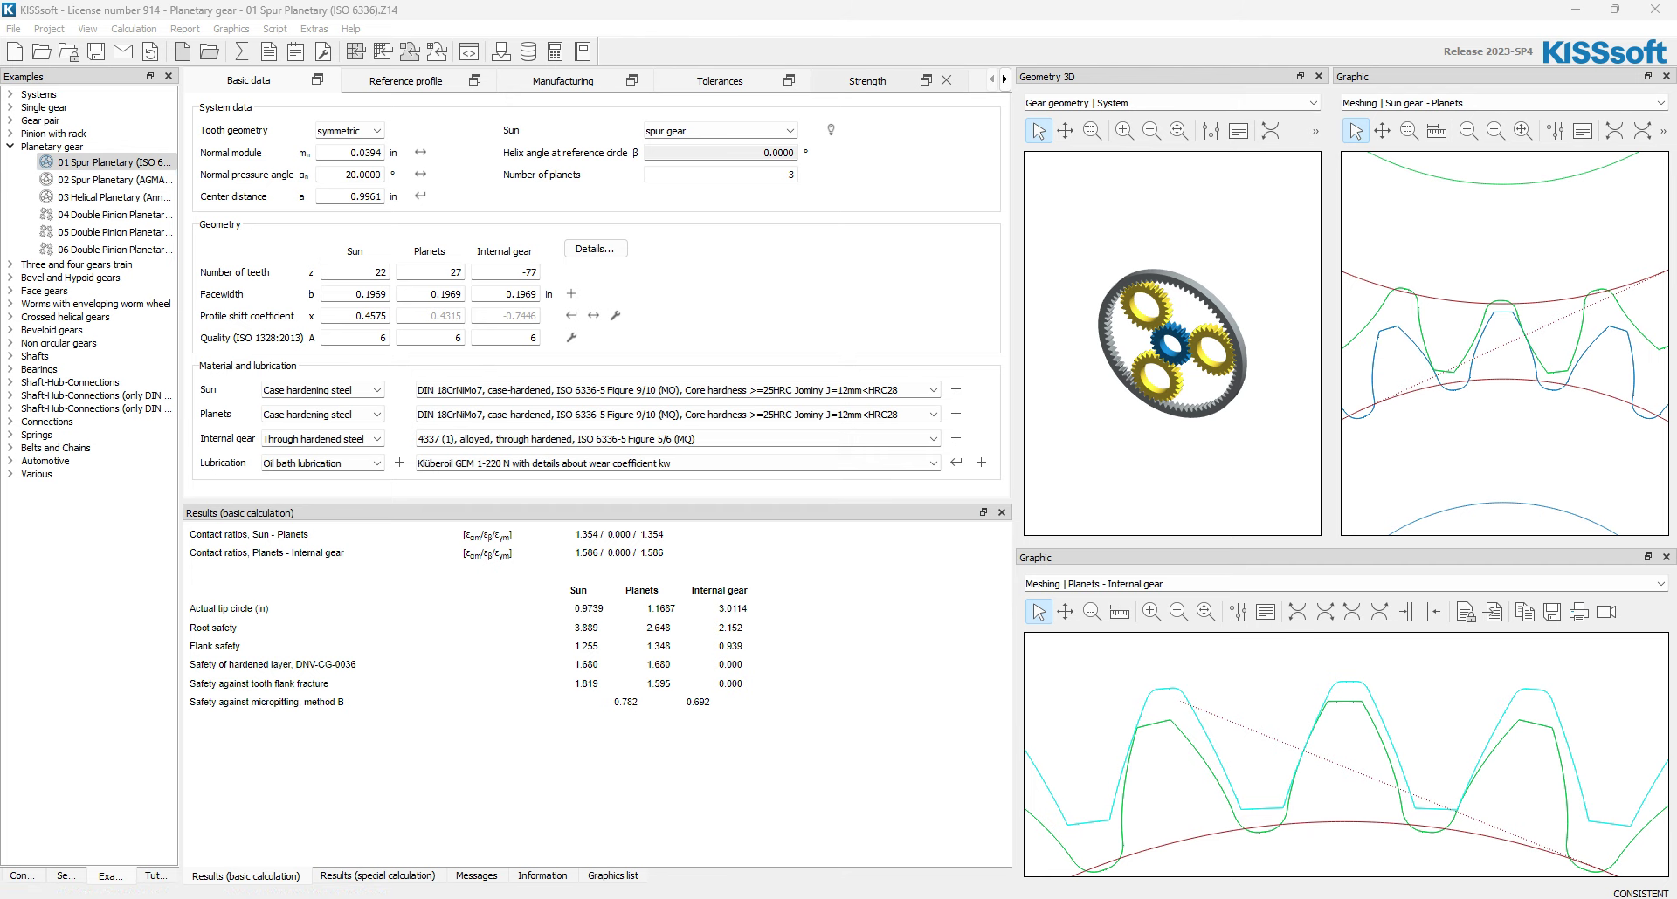
# - Show the Strength tab for the spur planetary set and list the driving gear choices
pyautogui.click(866, 78)
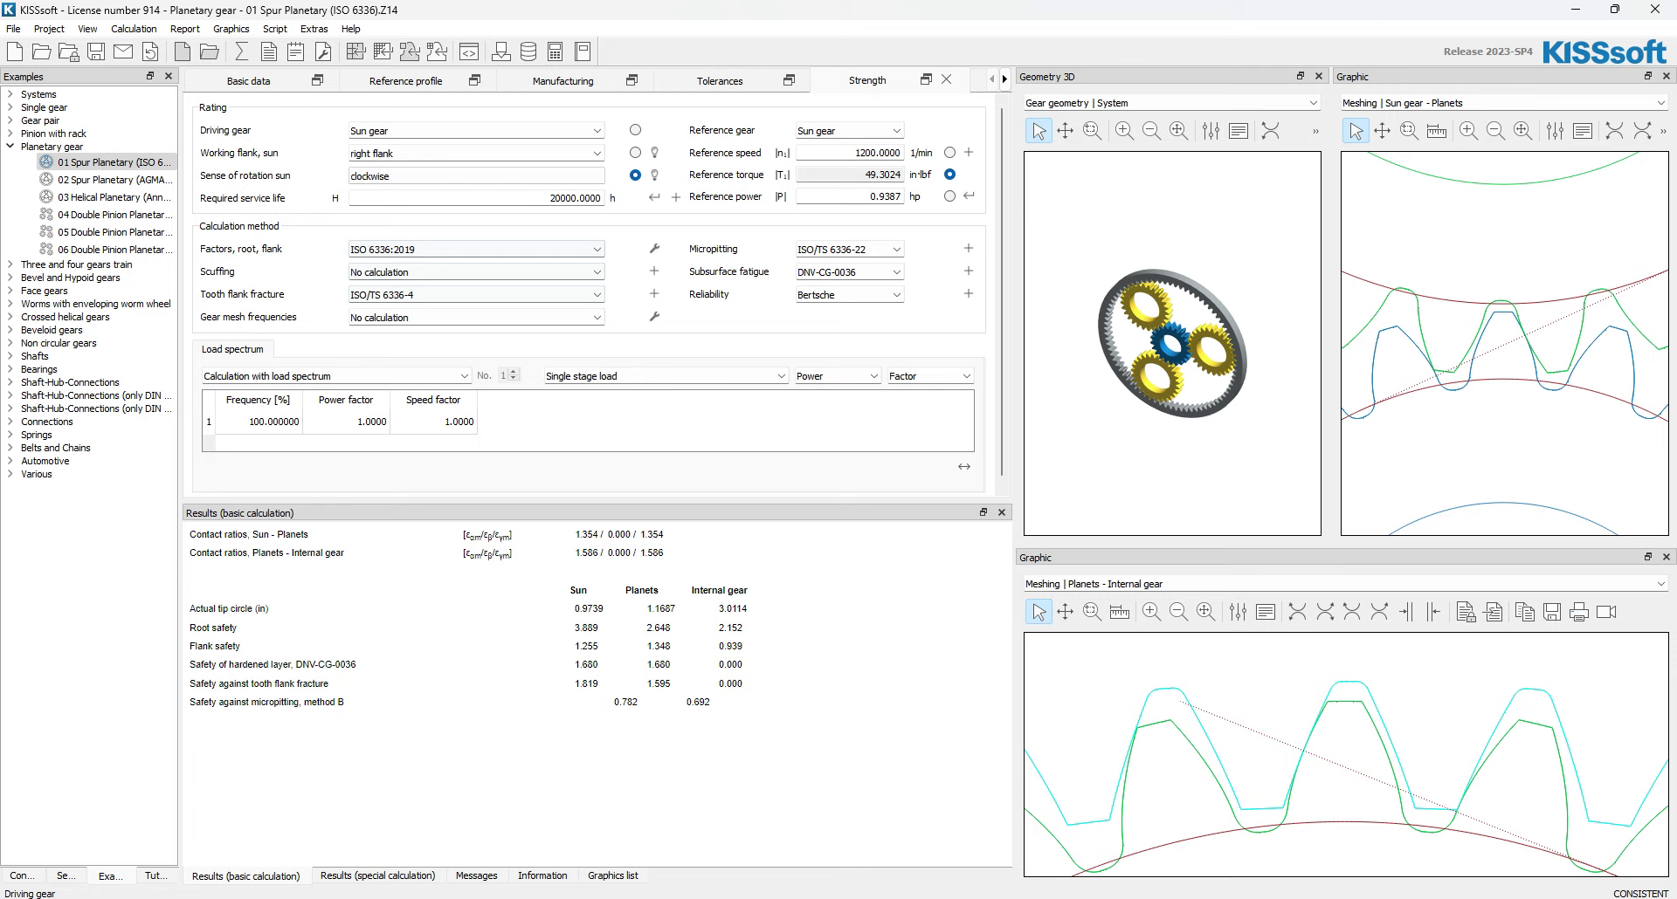
pyautogui.click(473, 129)
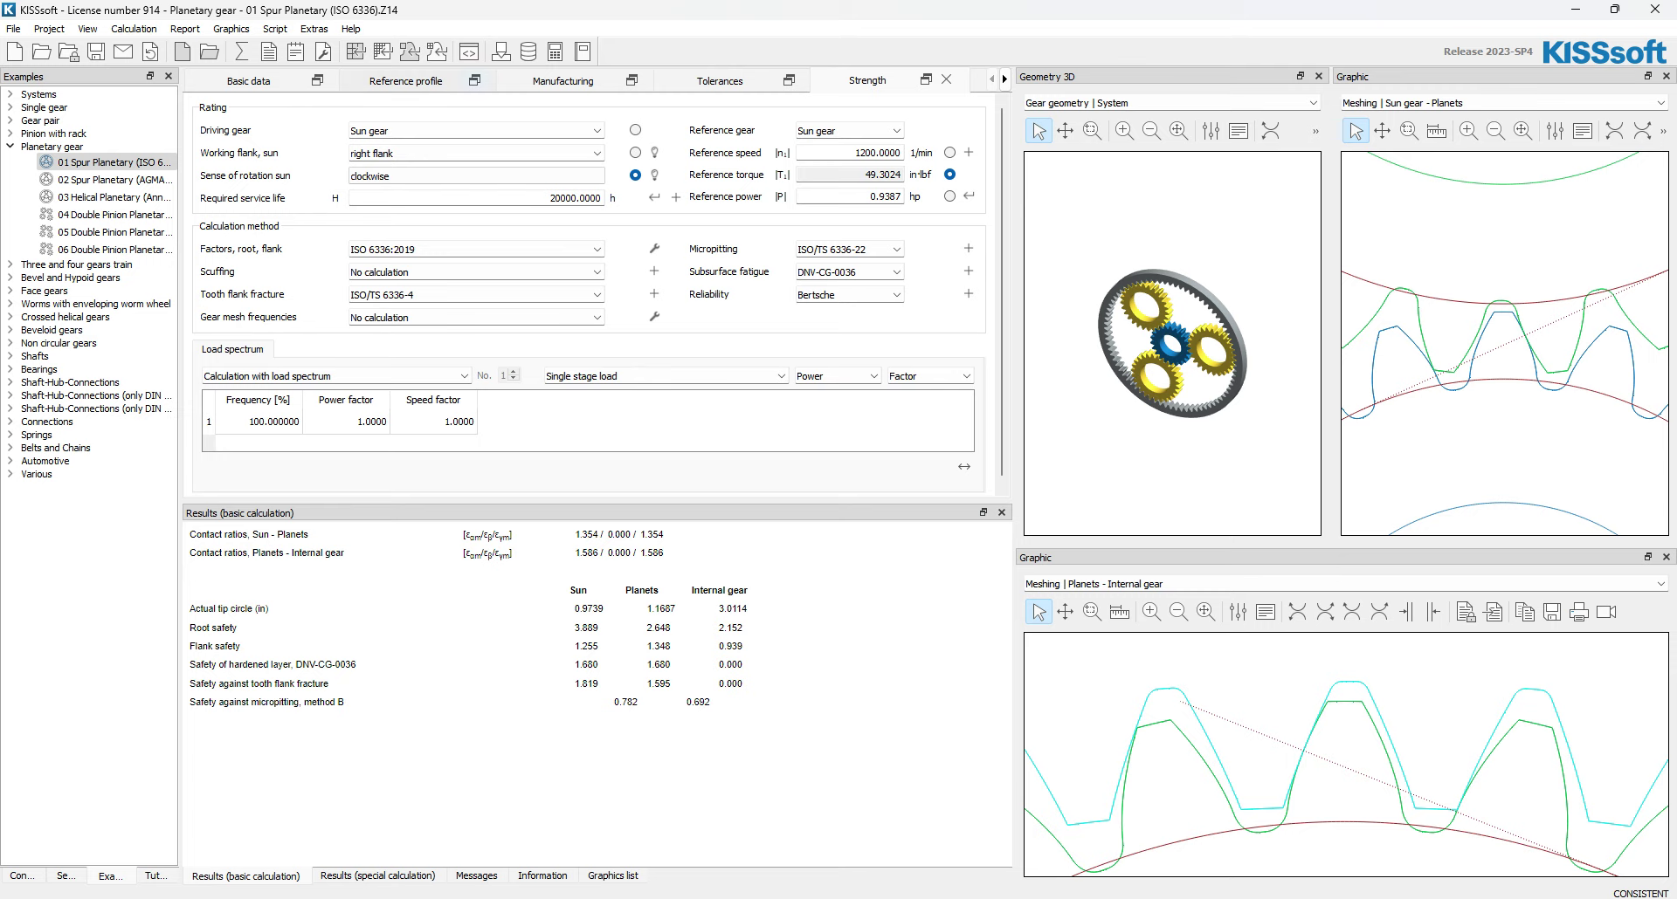
pyautogui.click(594, 130)
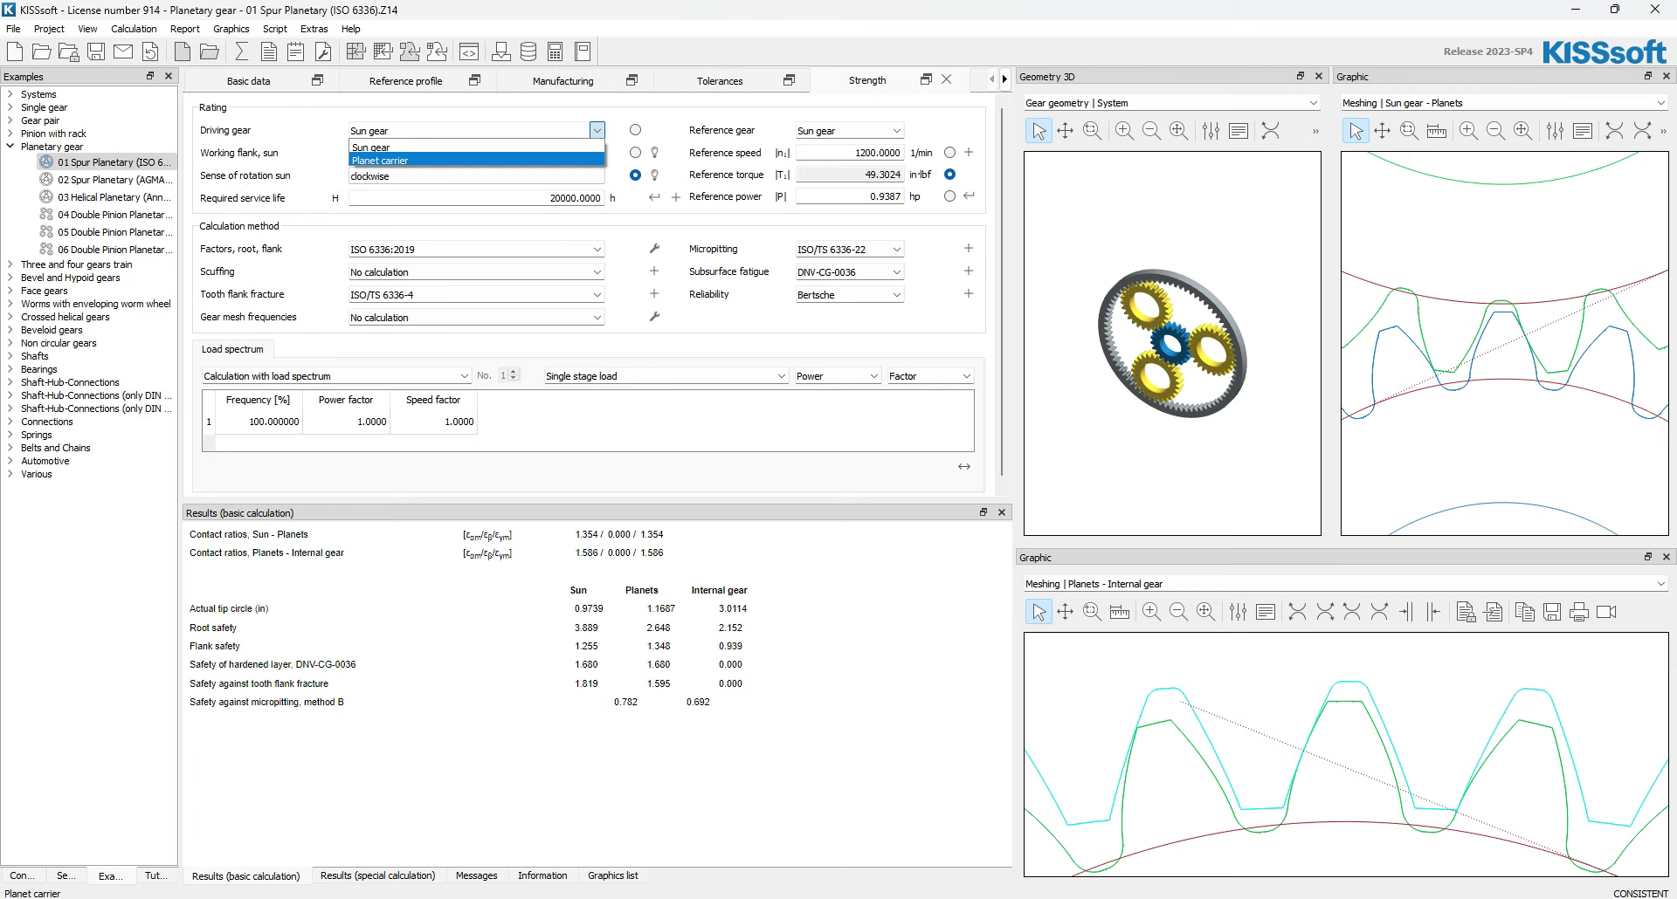
pyautogui.click(370, 147)
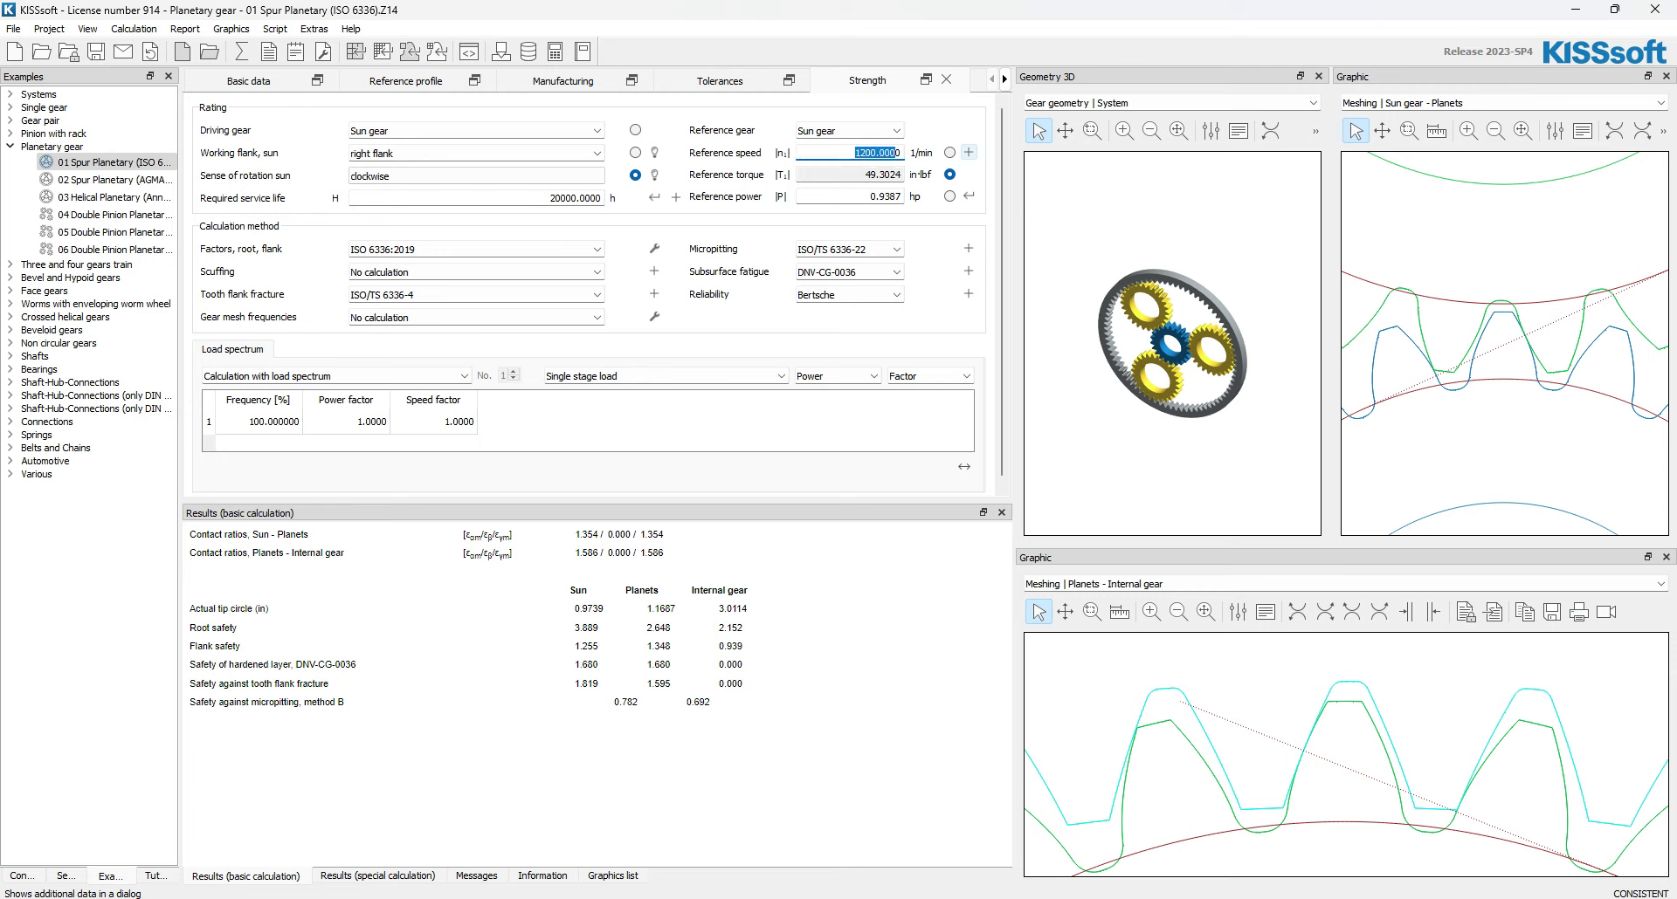
pyautogui.click(967, 150)
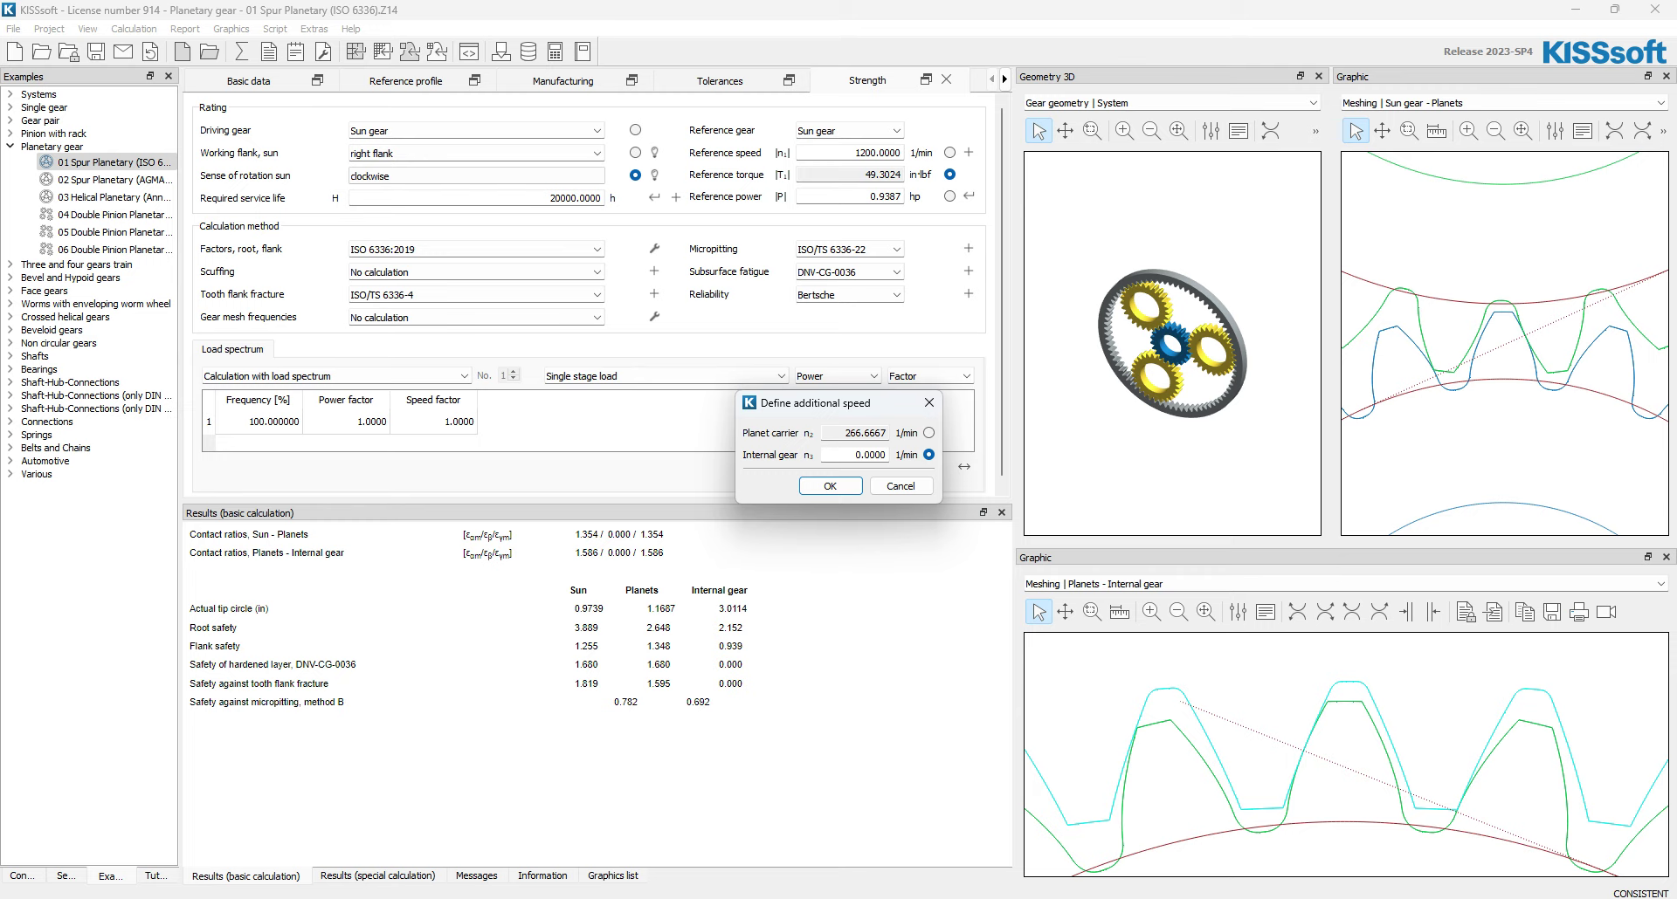
pyautogui.click(856, 454)
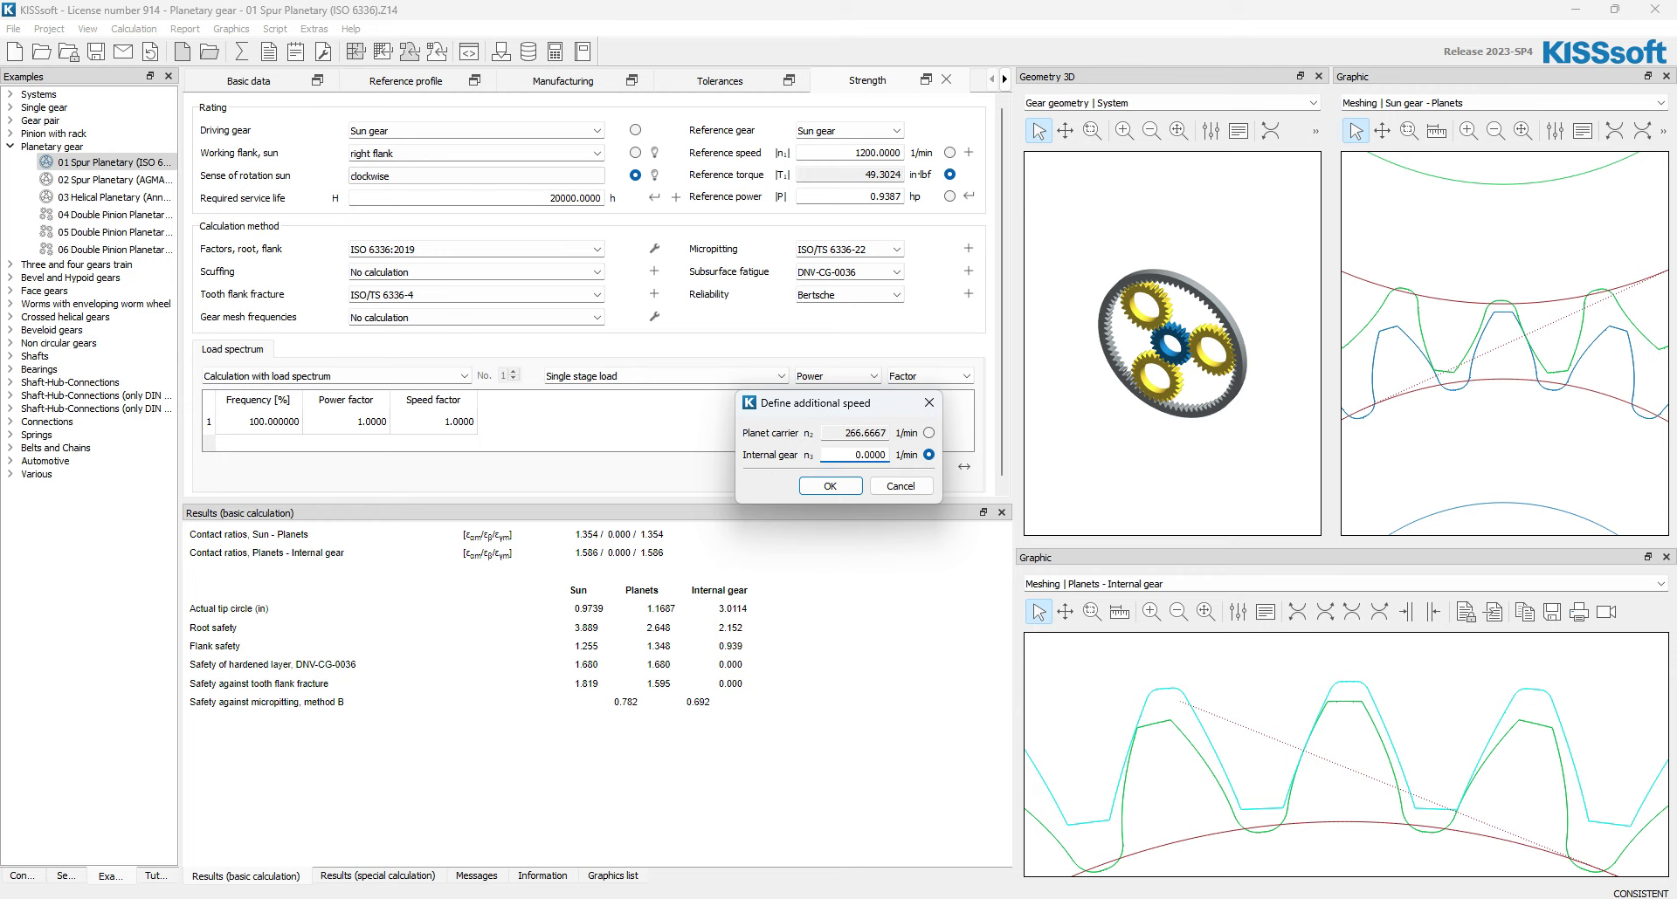
pyautogui.click(828, 486)
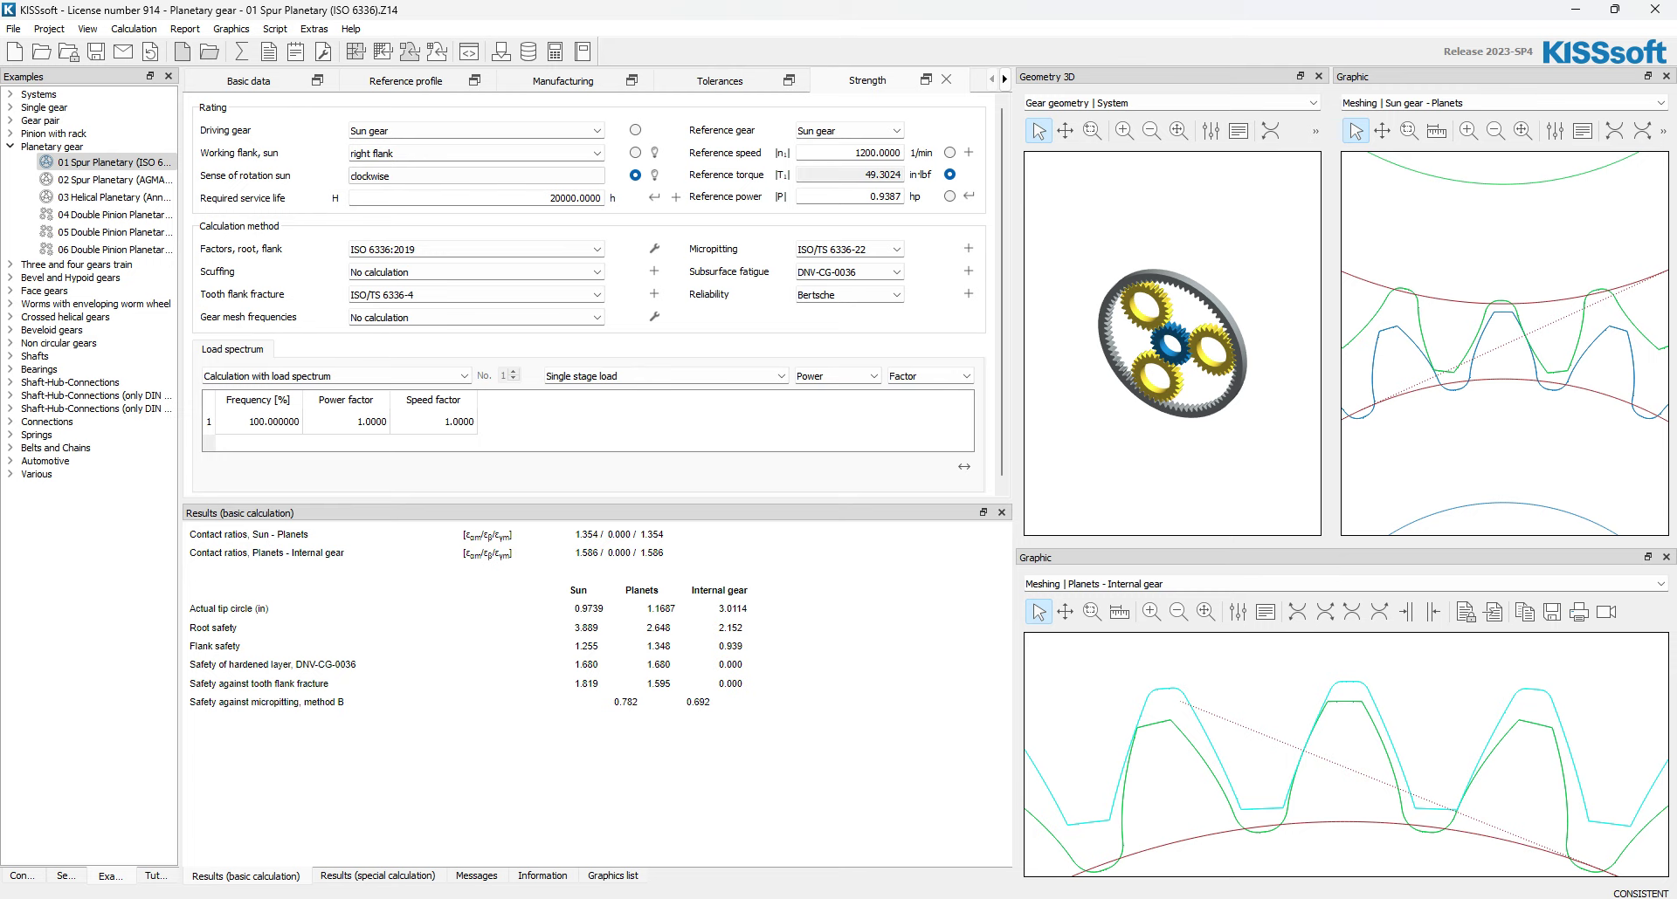
pyautogui.click(896, 129)
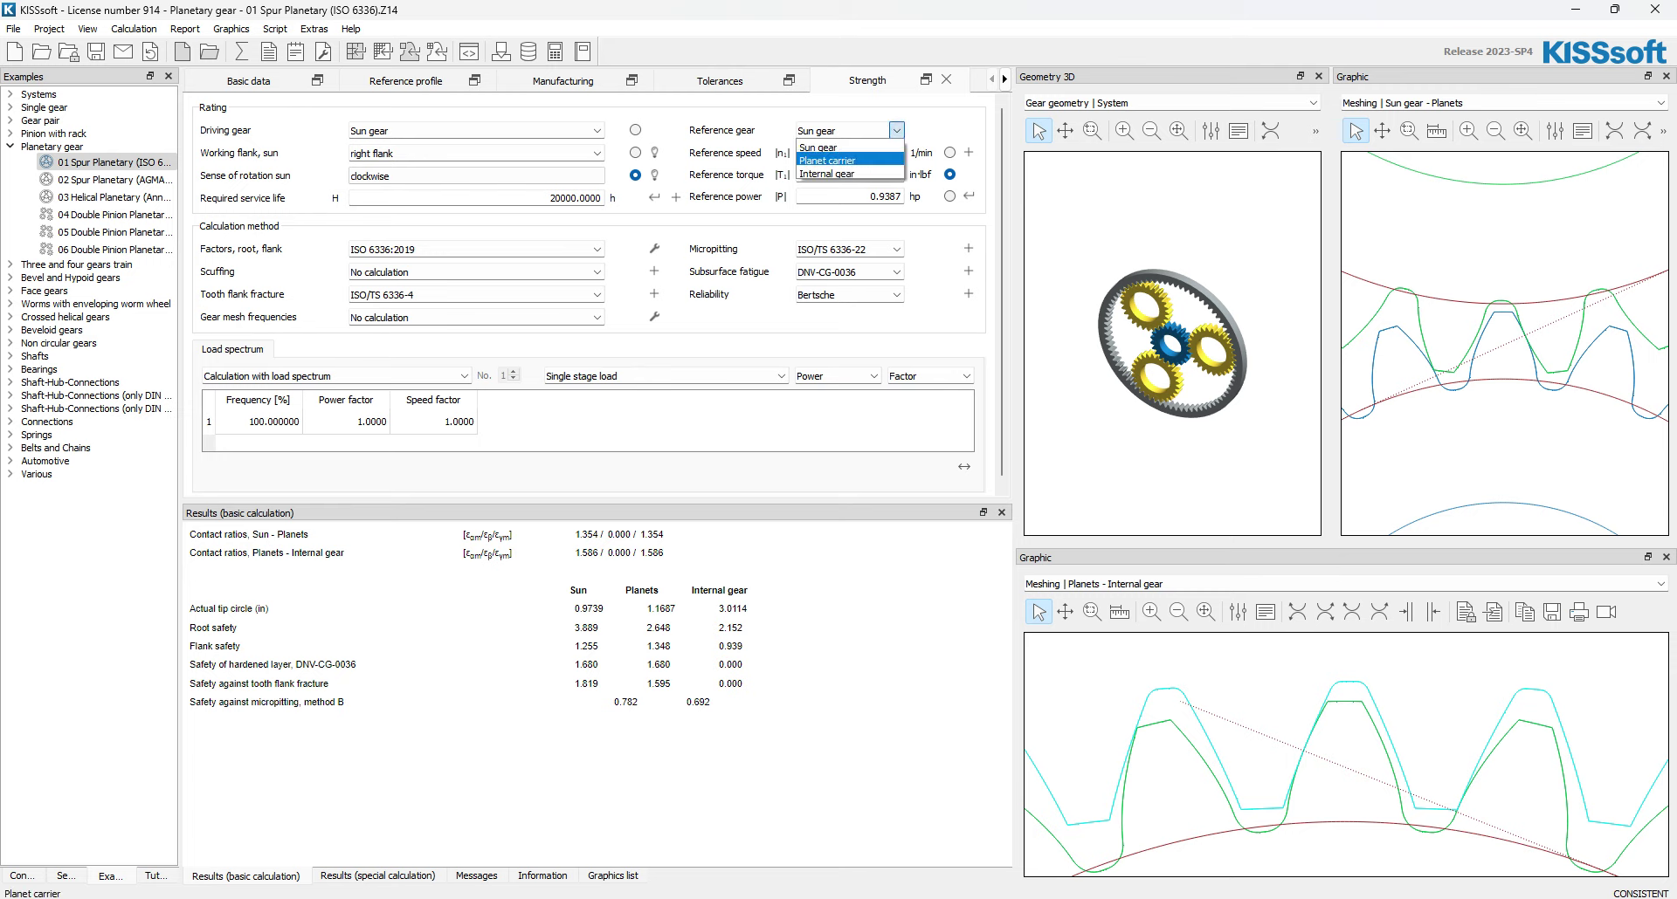
# - Make the planet carrier the reference gear and the internal gear the driving gear
pyautogui.click(827, 161)
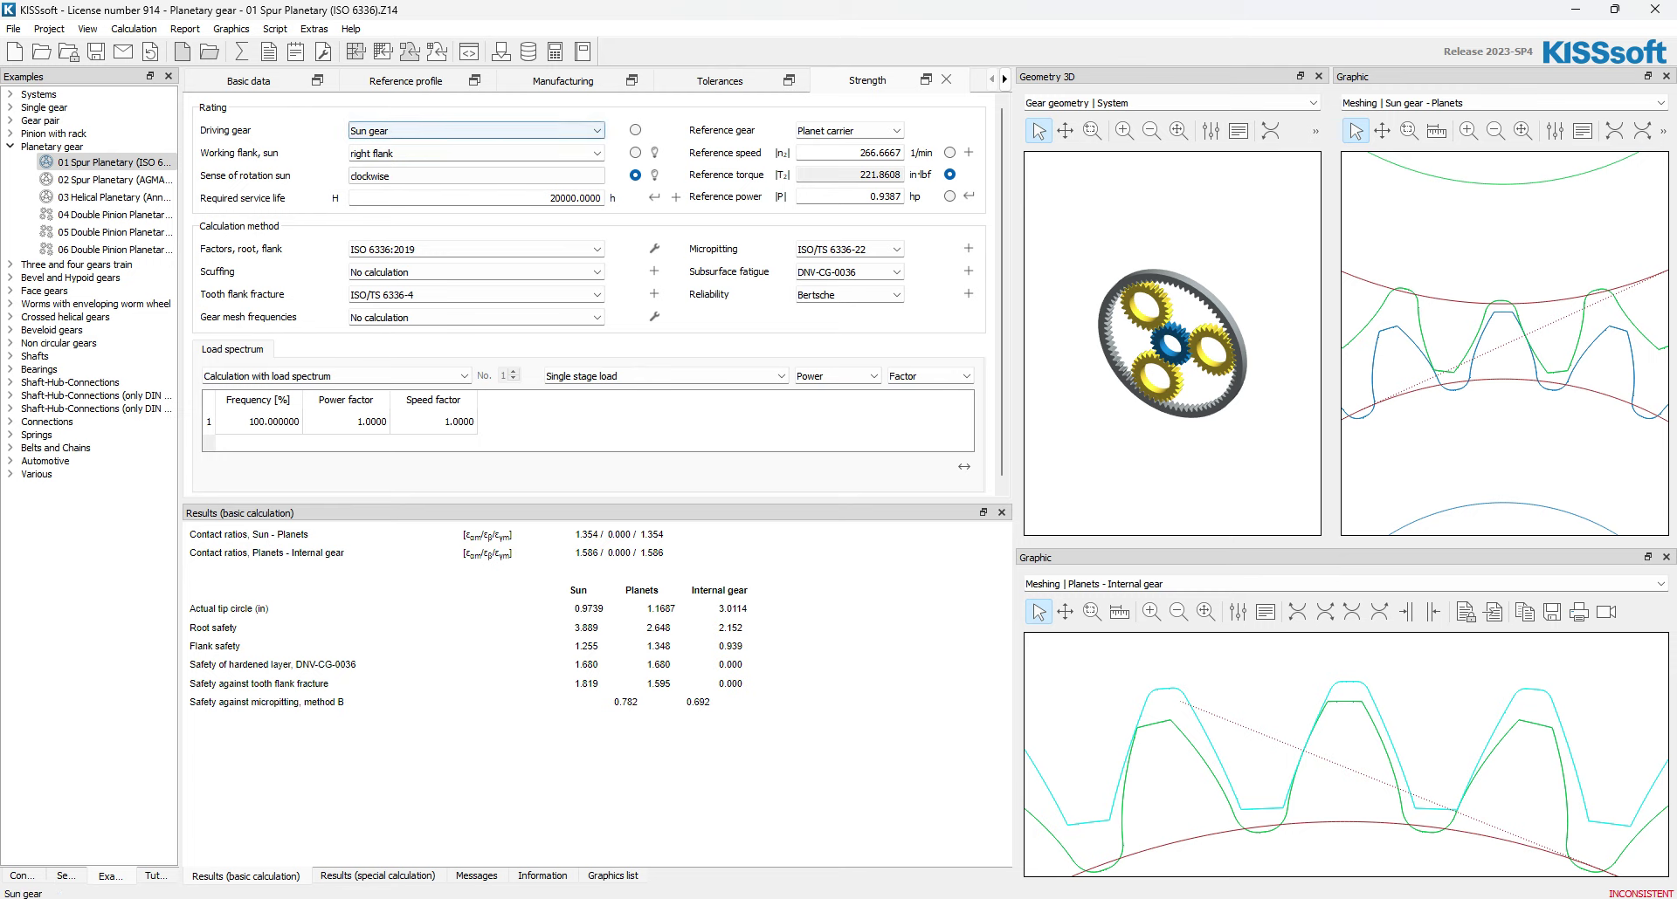
pyautogui.click(470, 131)
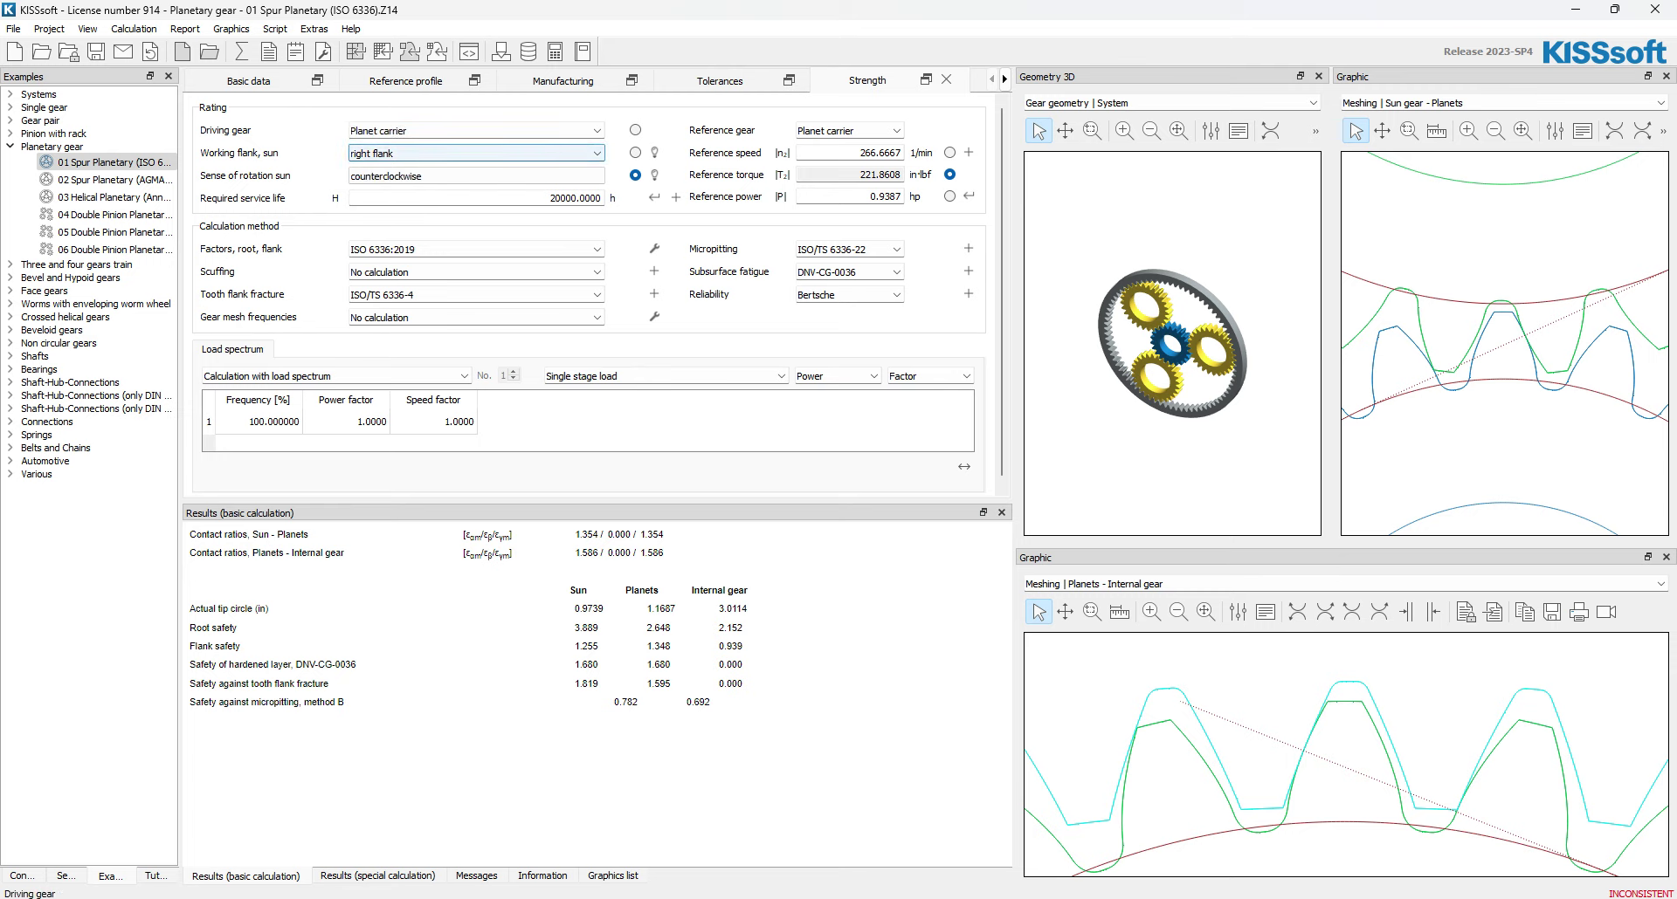
pyautogui.click(473, 129)
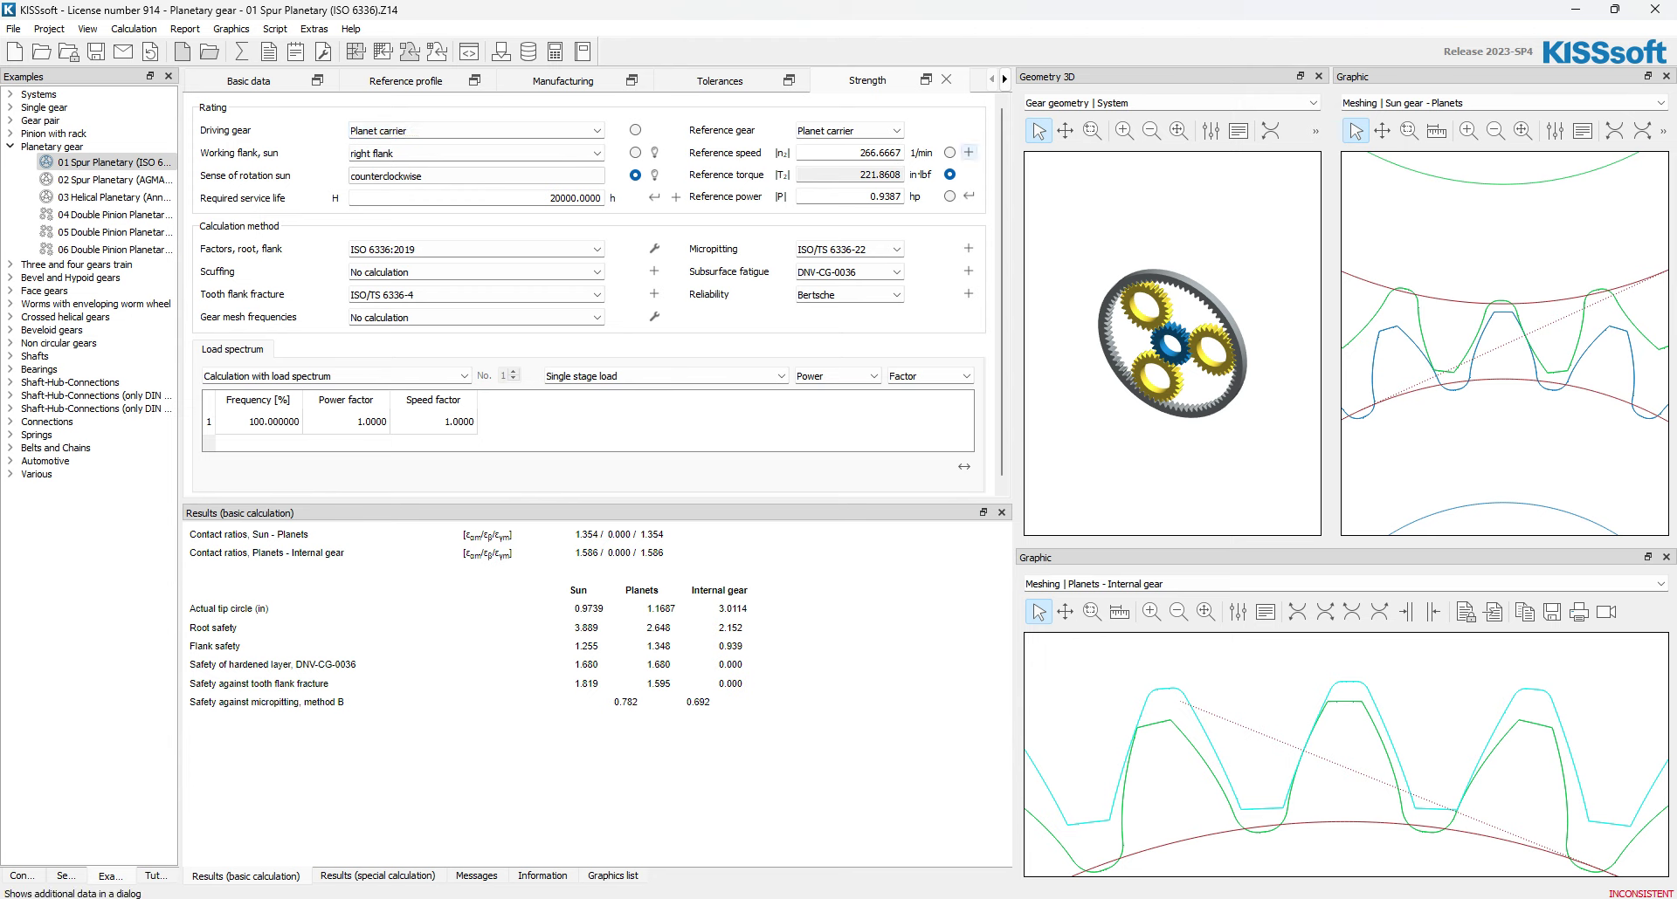
# - Define an additional speed of 0 for the sun gear and confirm it
pyautogui.click(968, 152)
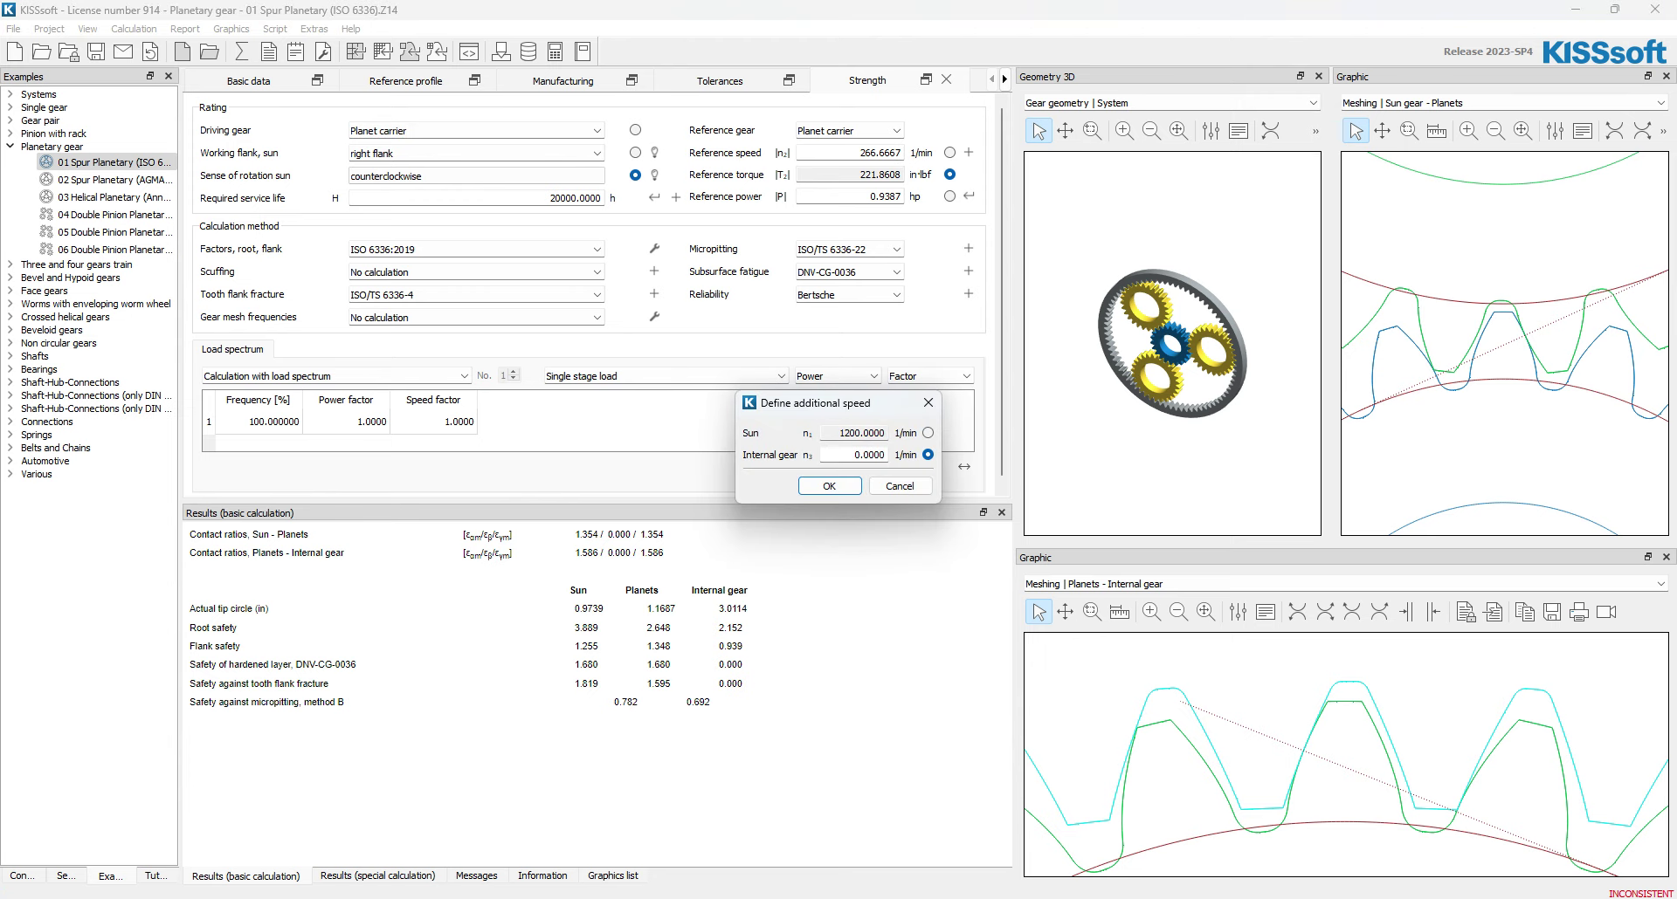
pyautogui.click(927, 433)
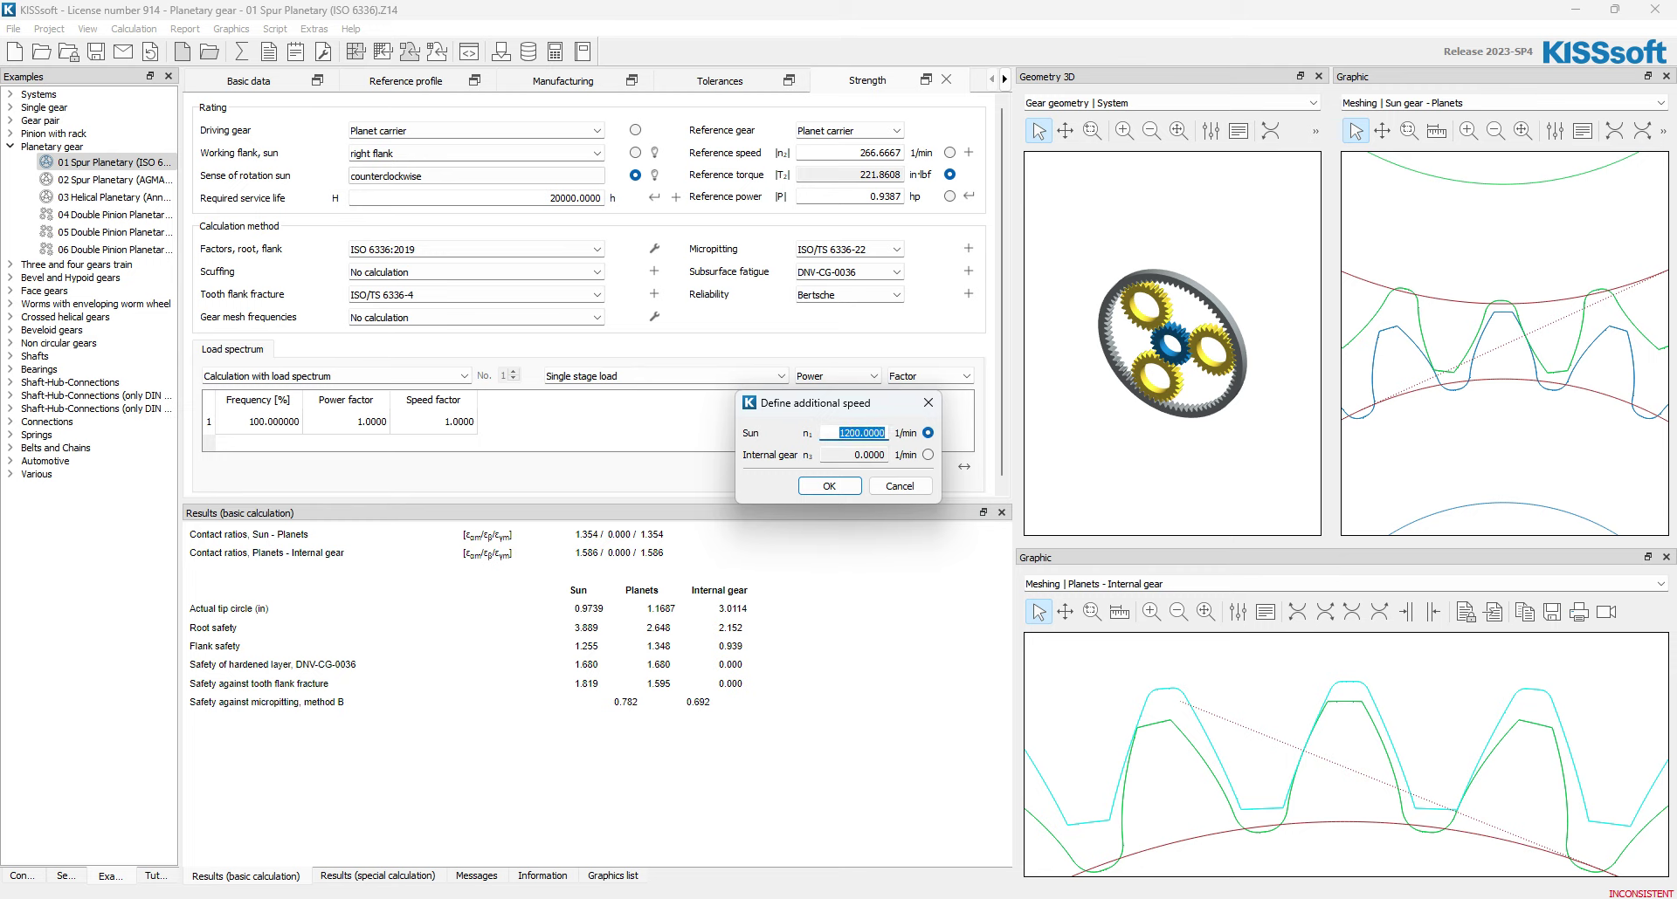
pyautogui.write('0')
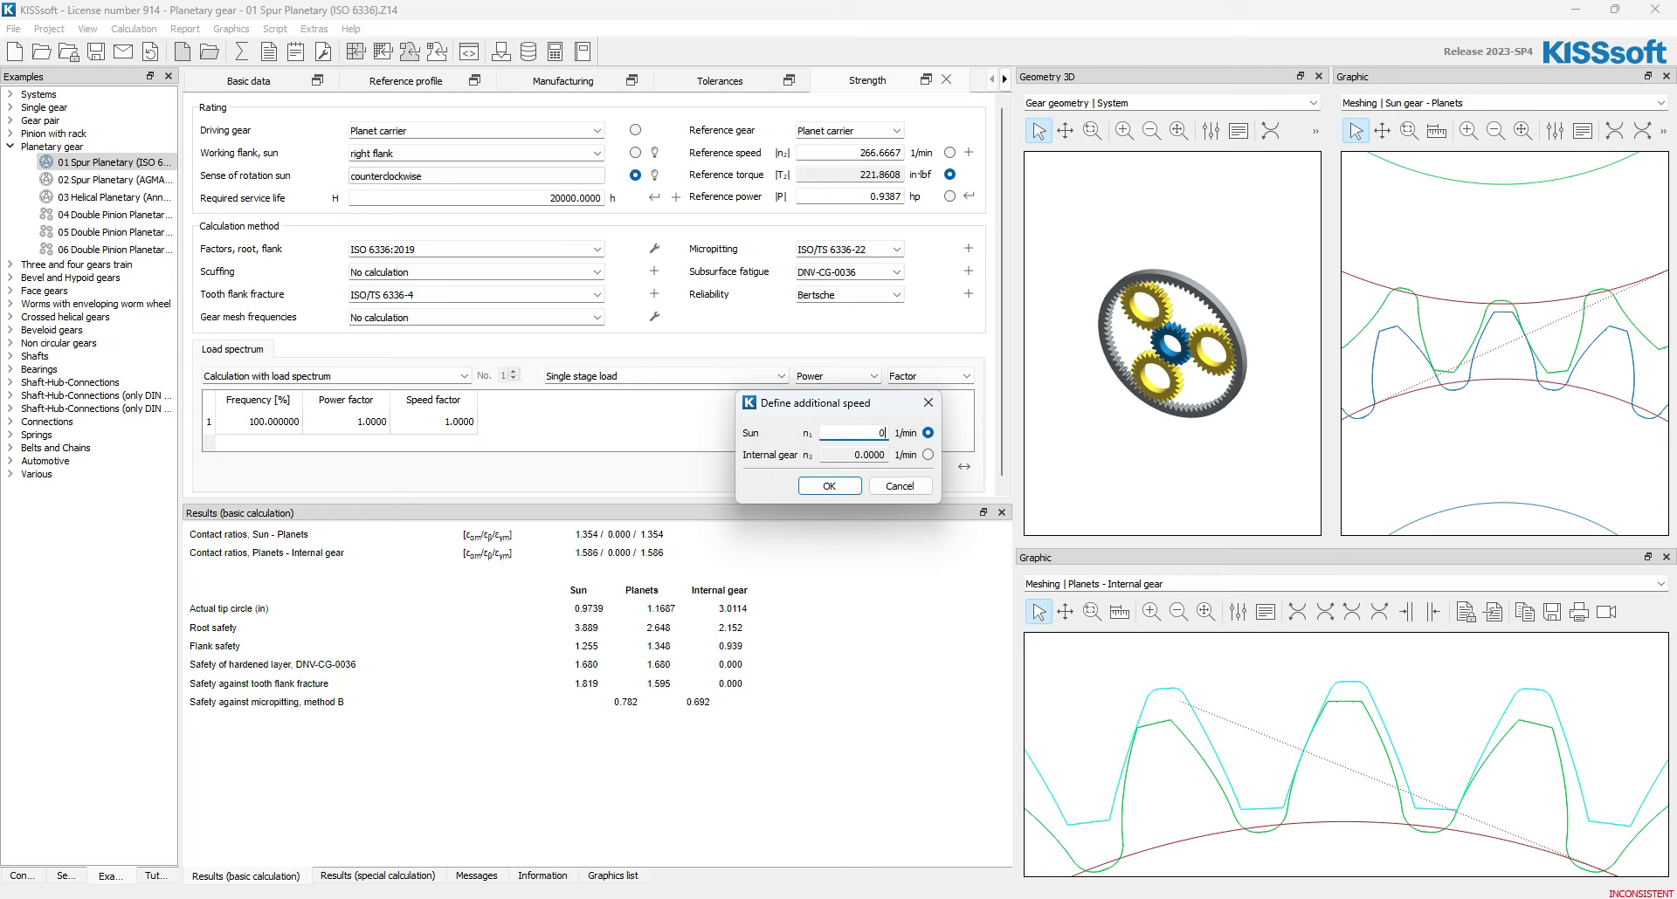
pyautogui.click(828, 486)
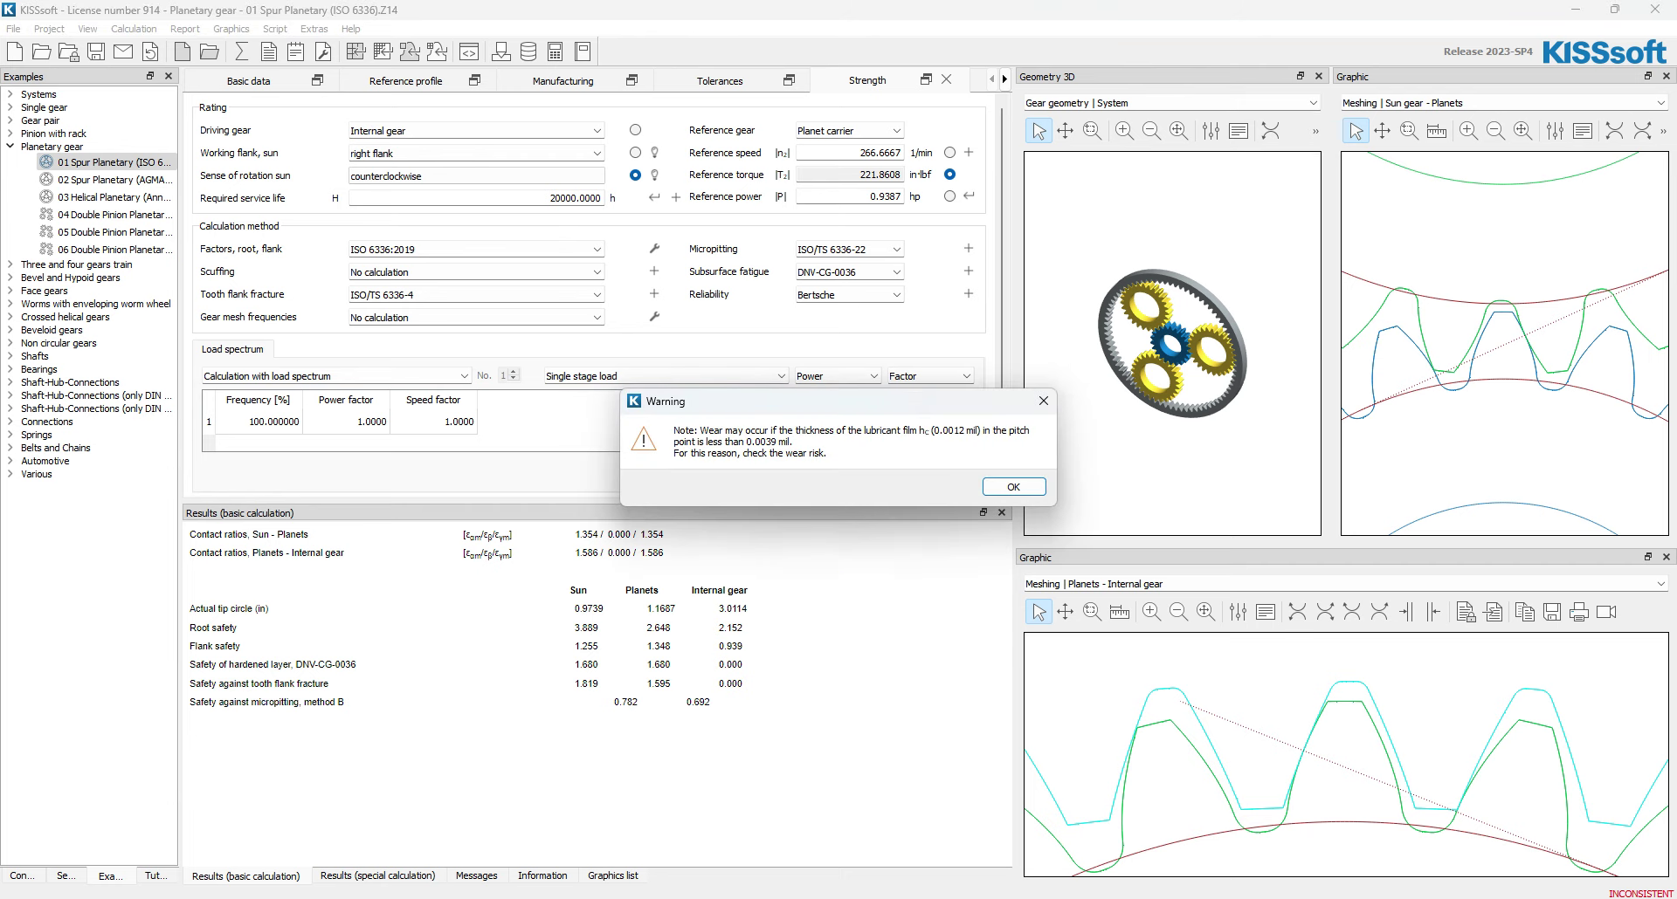
# - Dismiss the wear risk warning and micropitting notice after the safety recalculation
pyautogui.click(1011, 486)
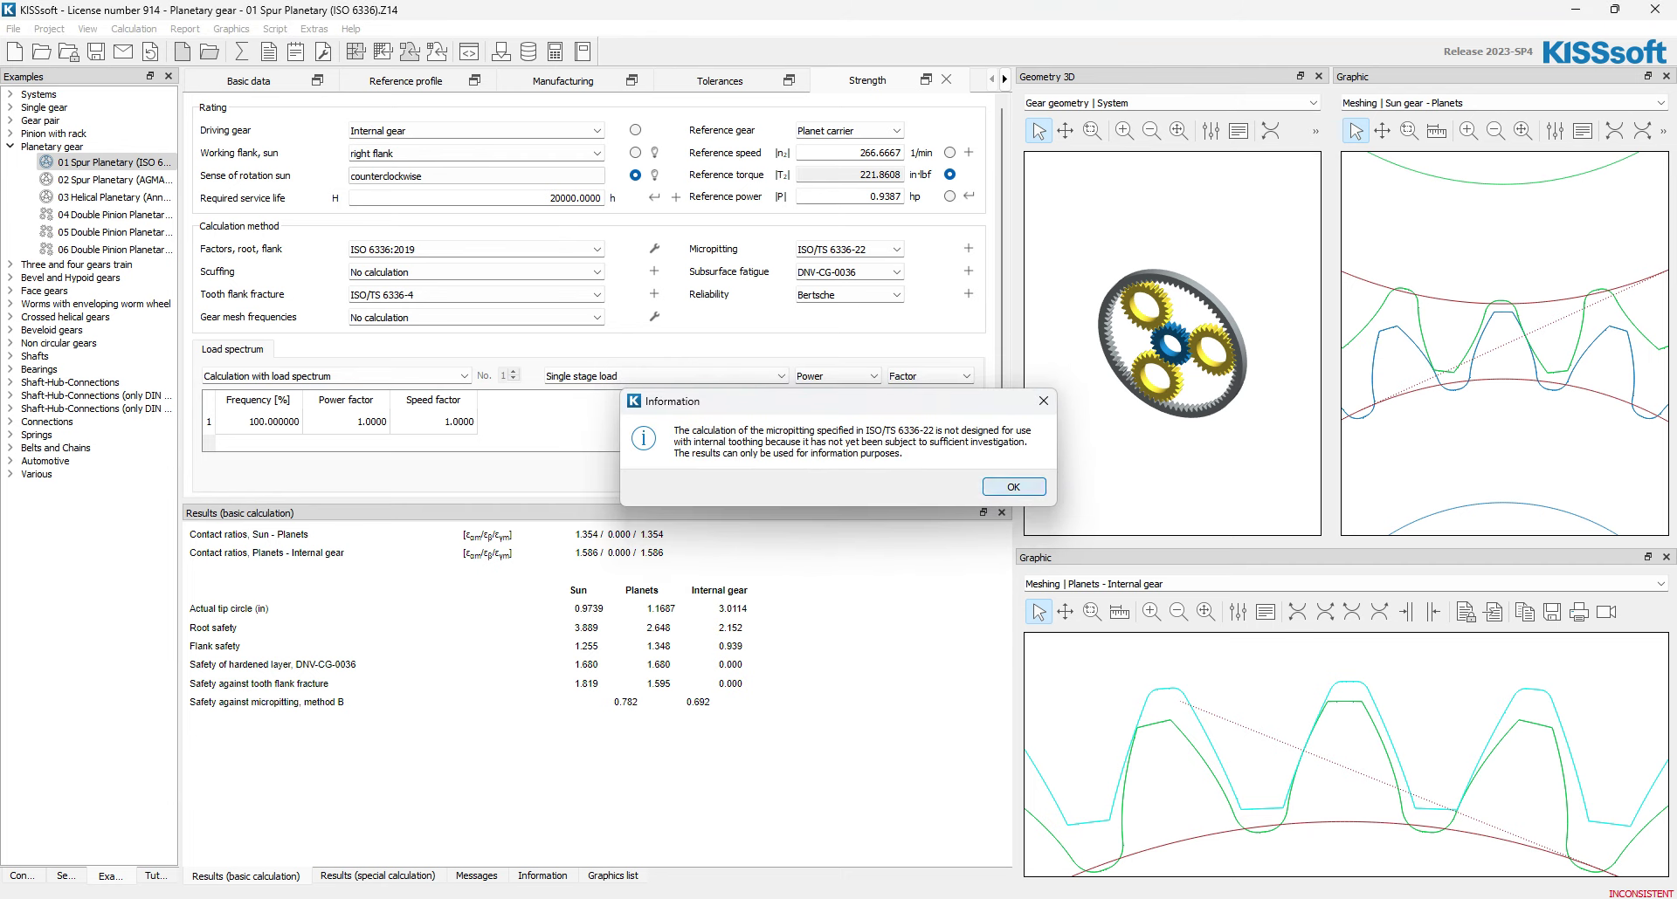
pyautogui.click(1011, 487)
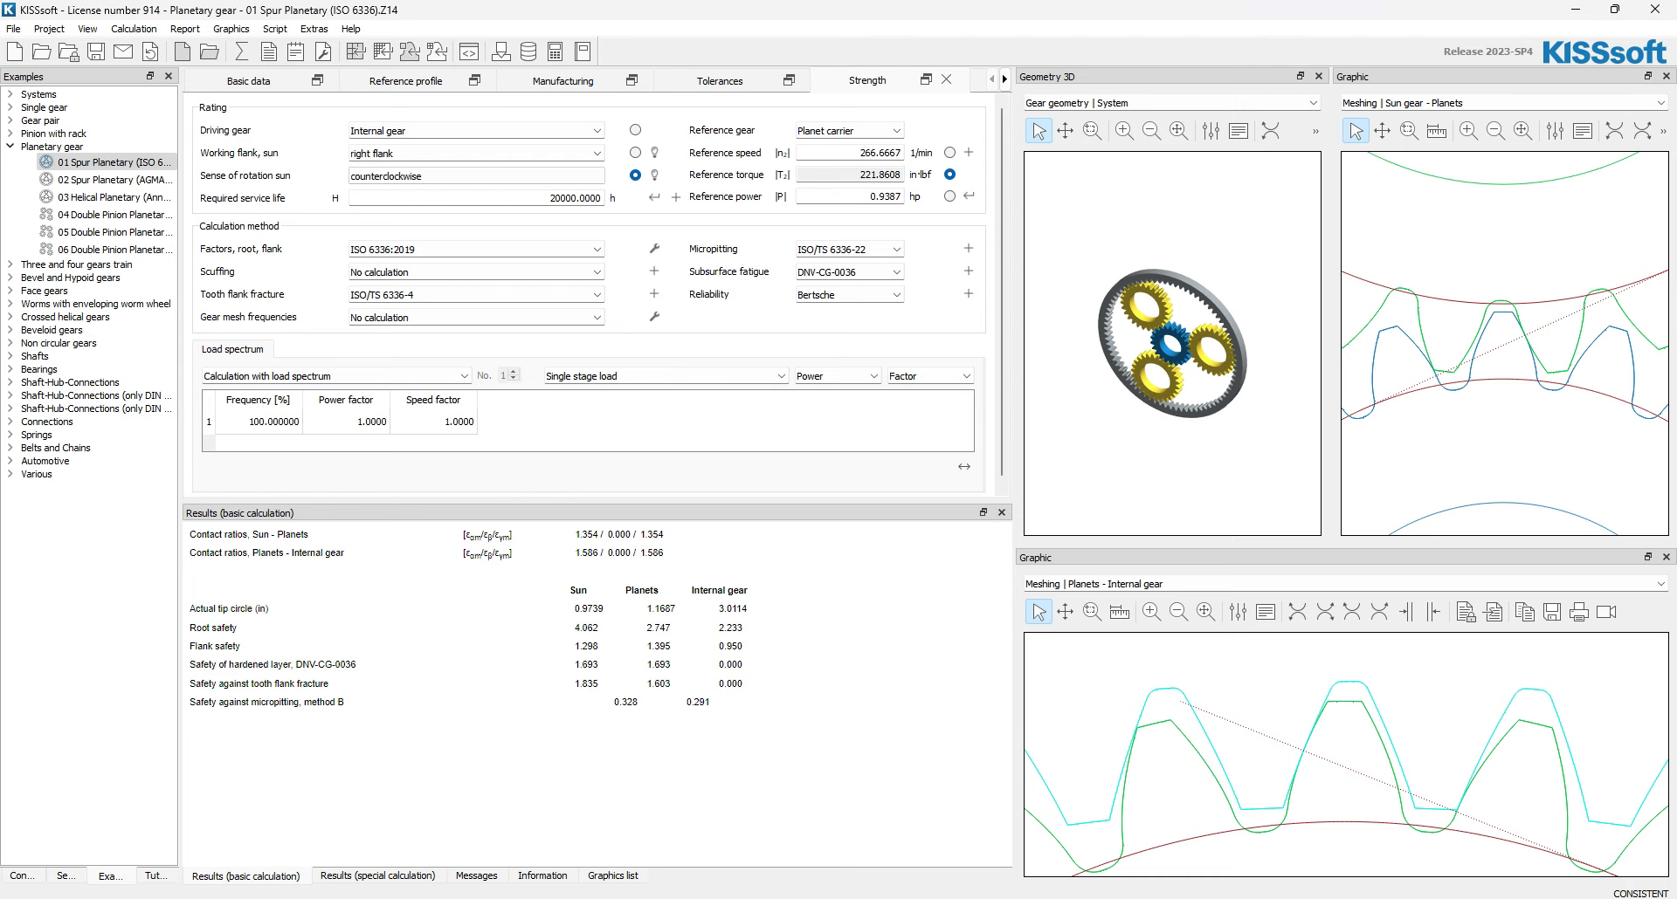
pyautogui.click(896, 129)
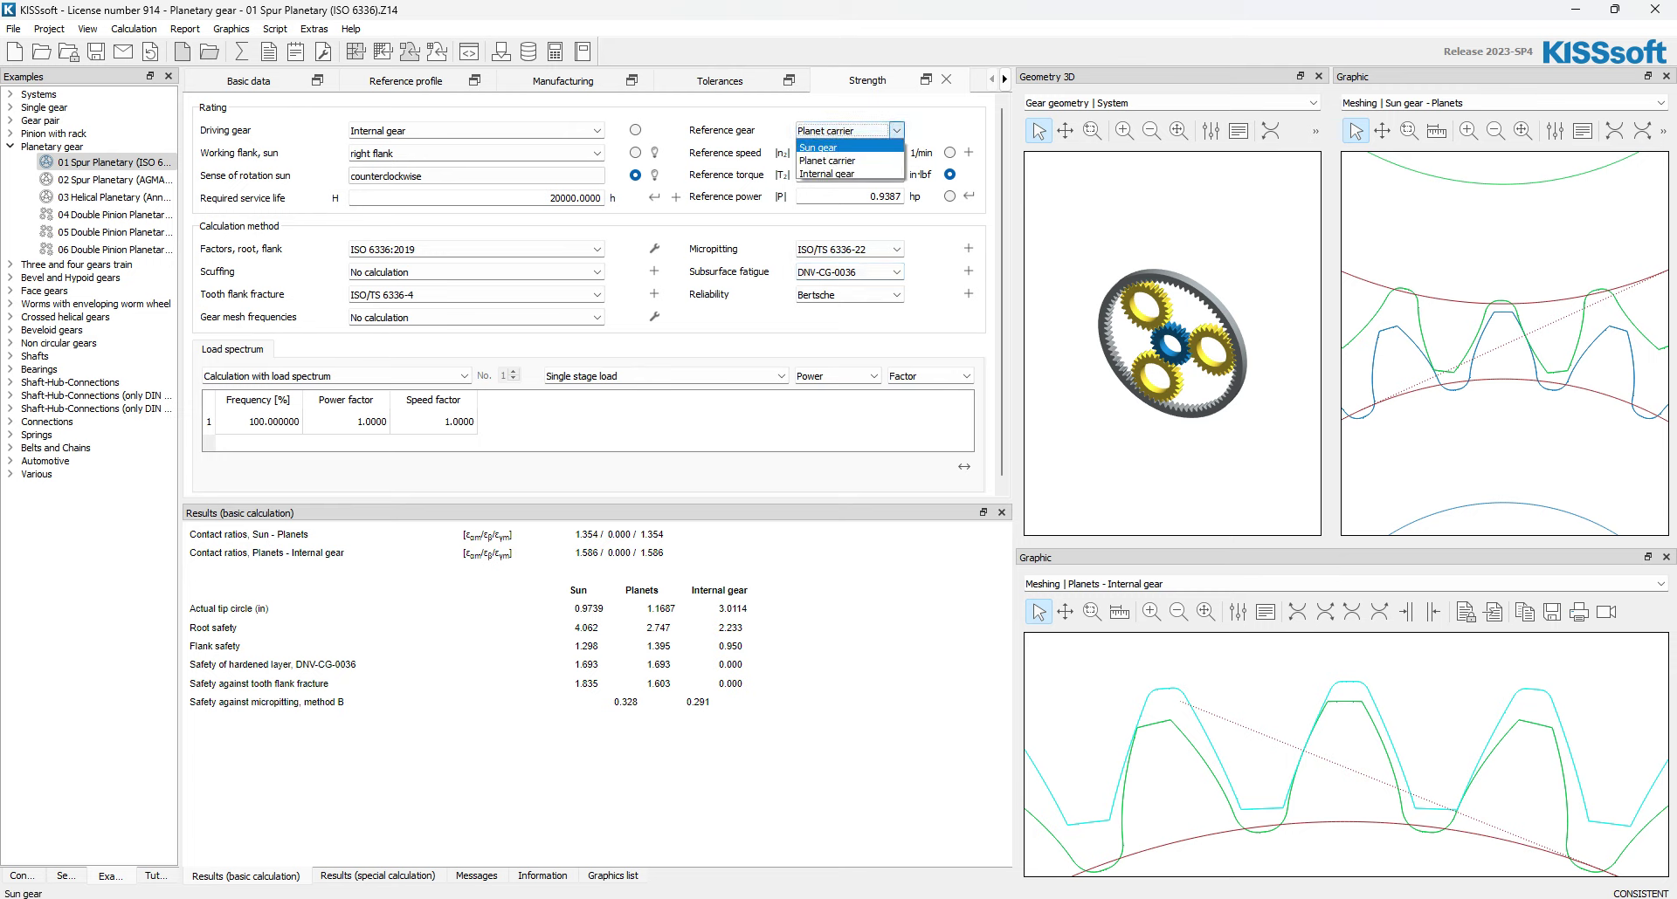
# - Set the reference gear to internal gear, then to planet carrier
pyautogui.click(816, 147)
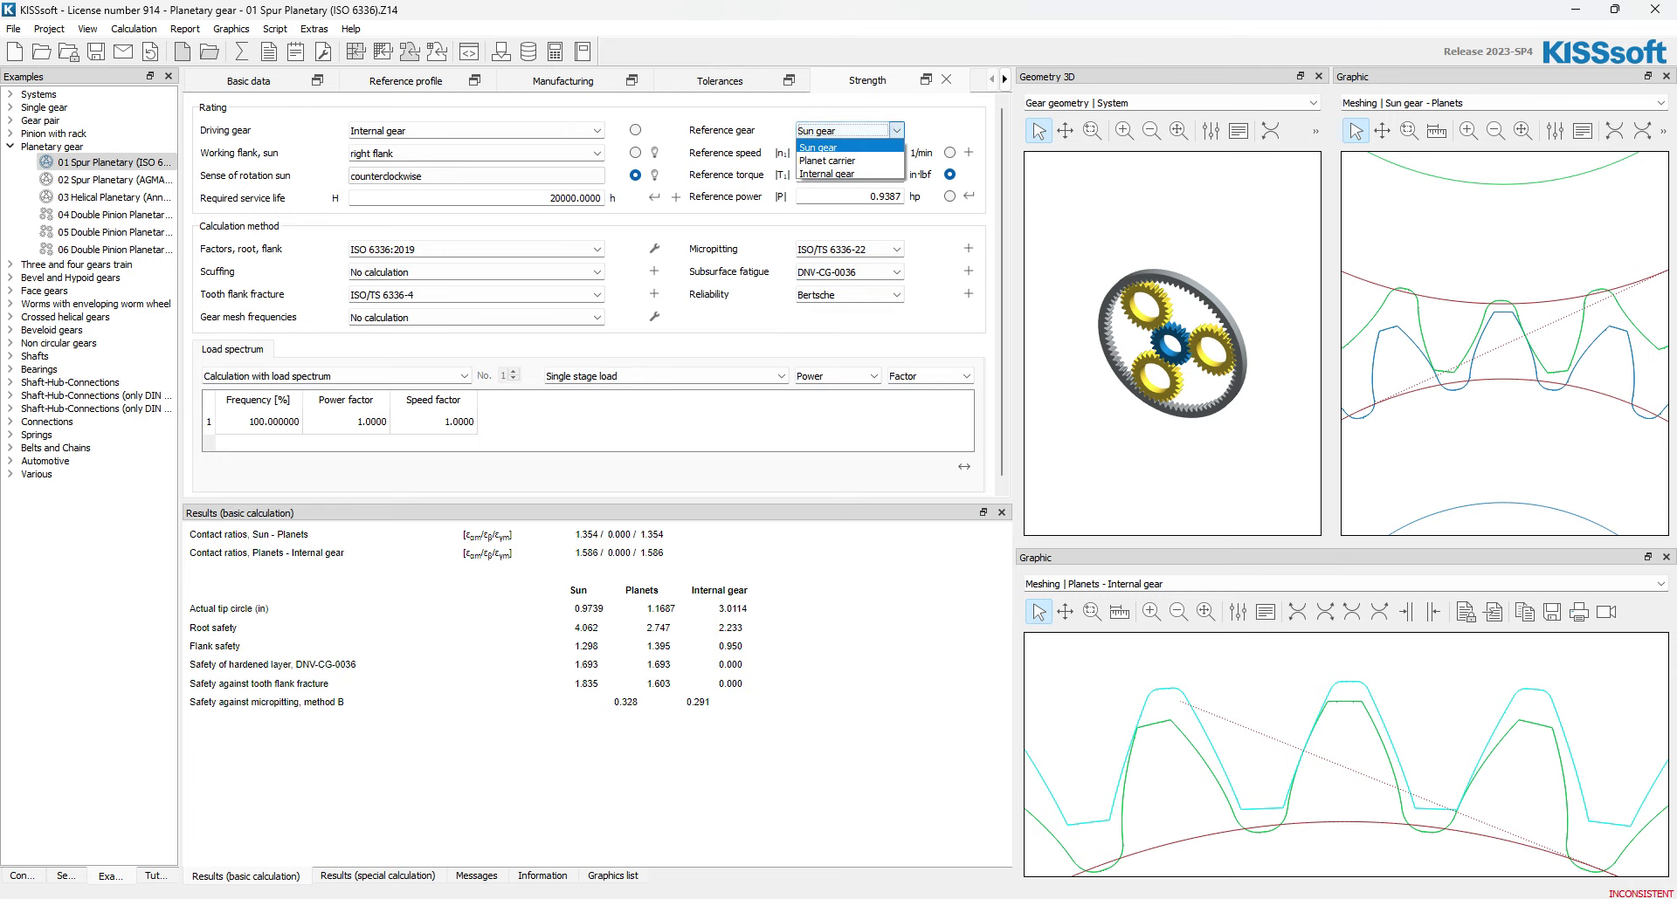
pyautogui.click(826, 173)
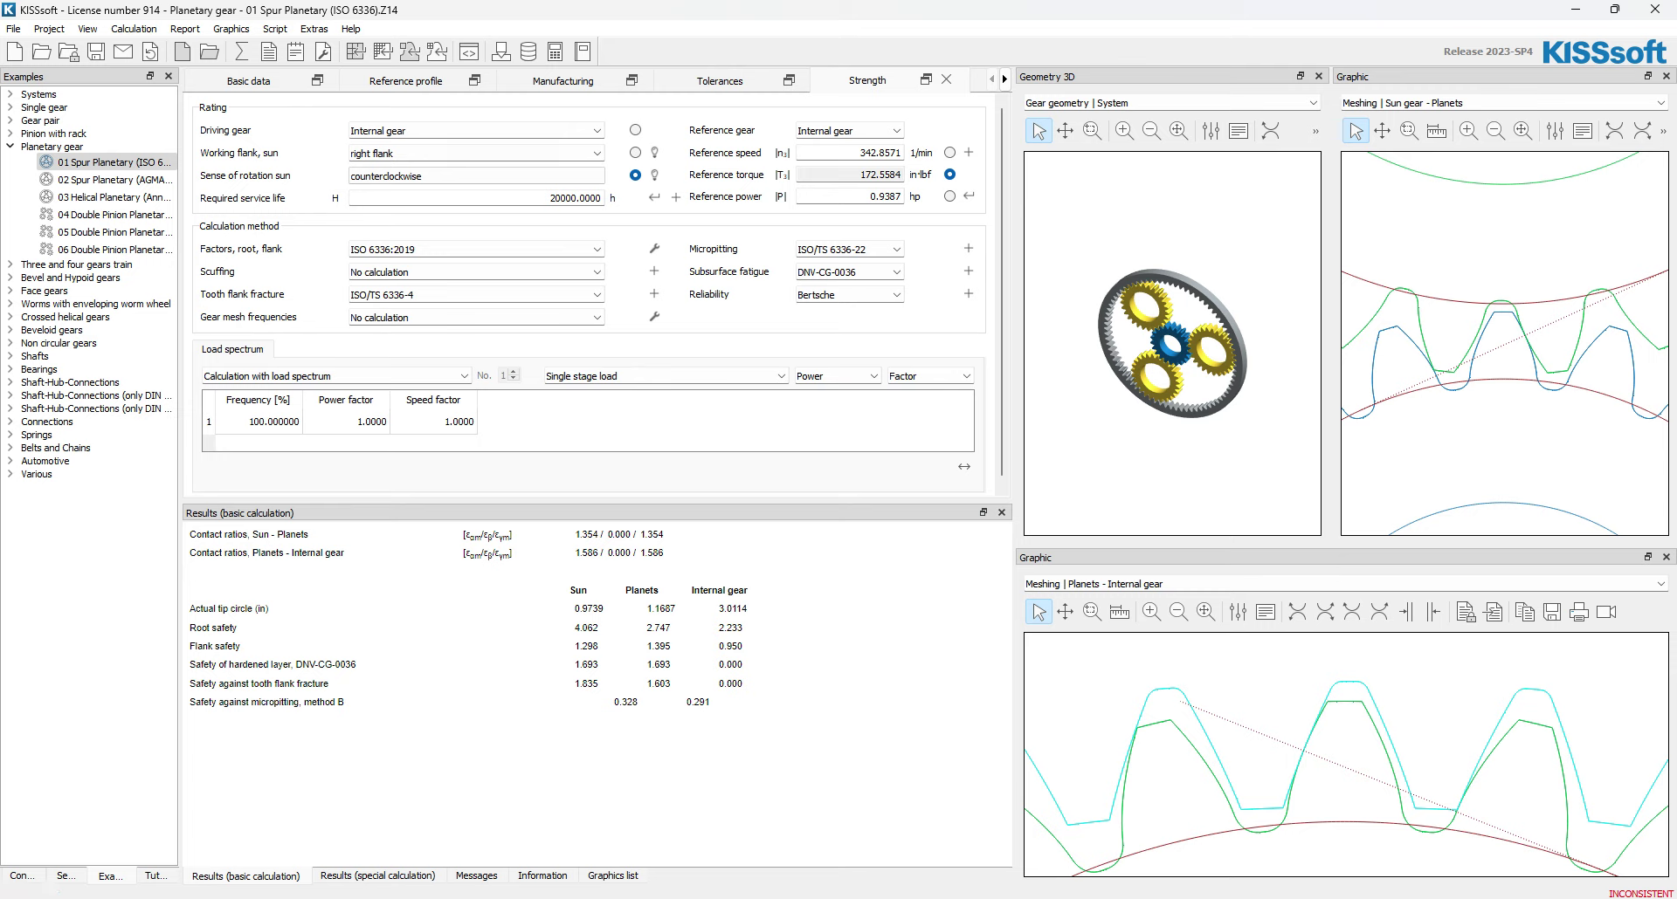
pyautogui.click(847, 131)
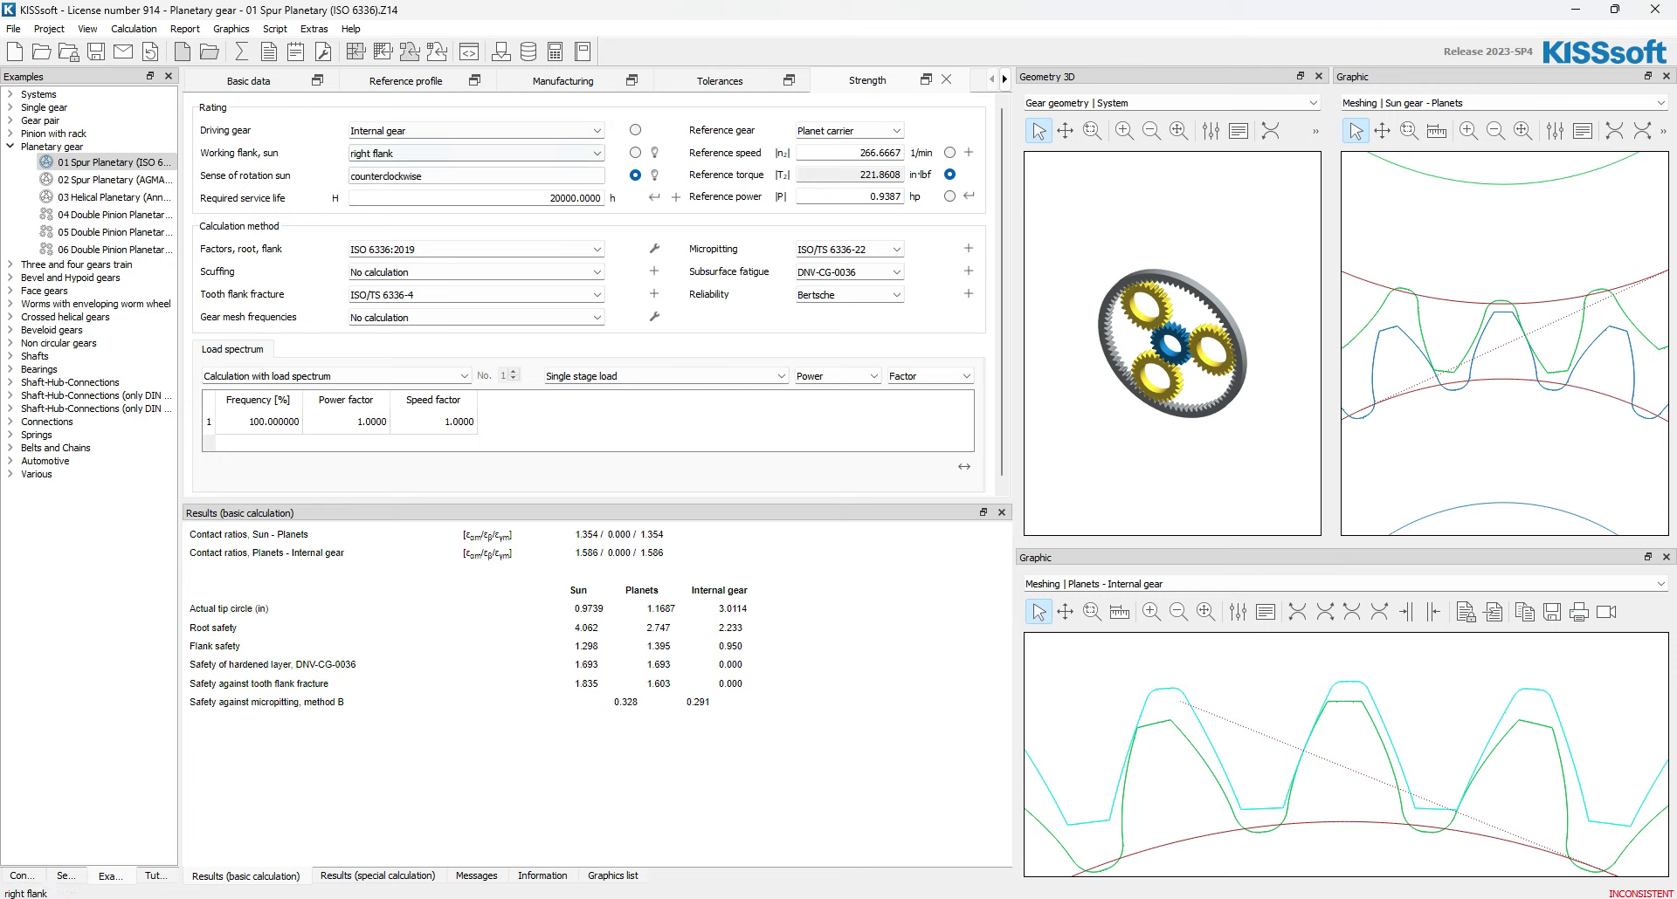
# - Make the planet carrier the driving gear and the internal gear the reference gear again
pyautogui.click(596, 129)
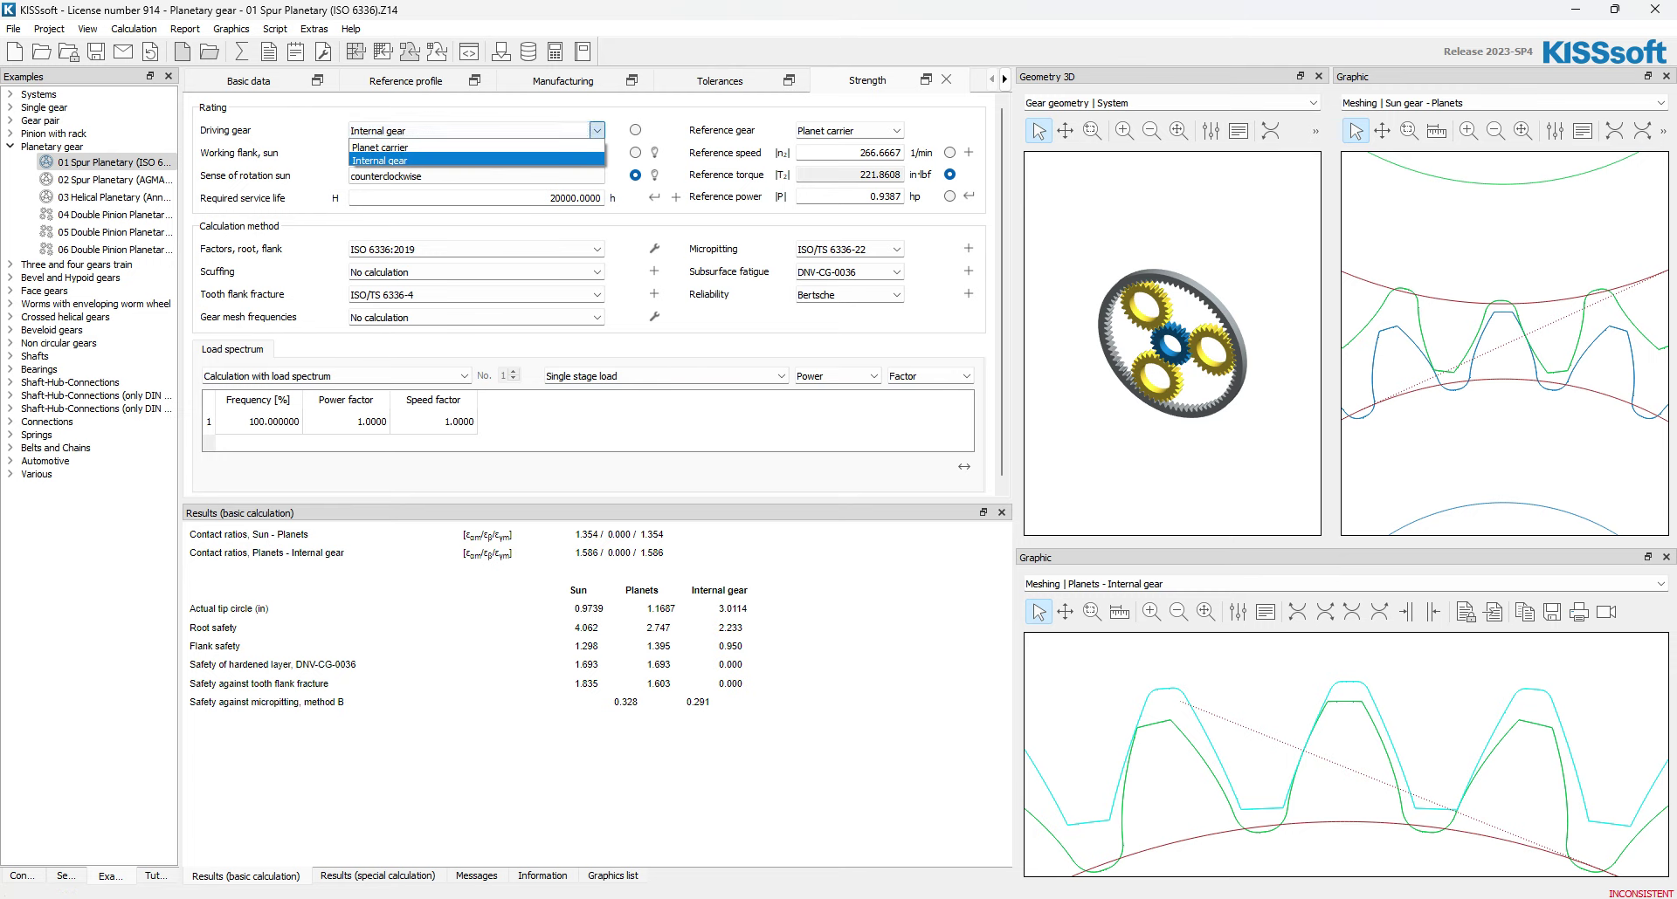
pyautogui.click(378, 146)
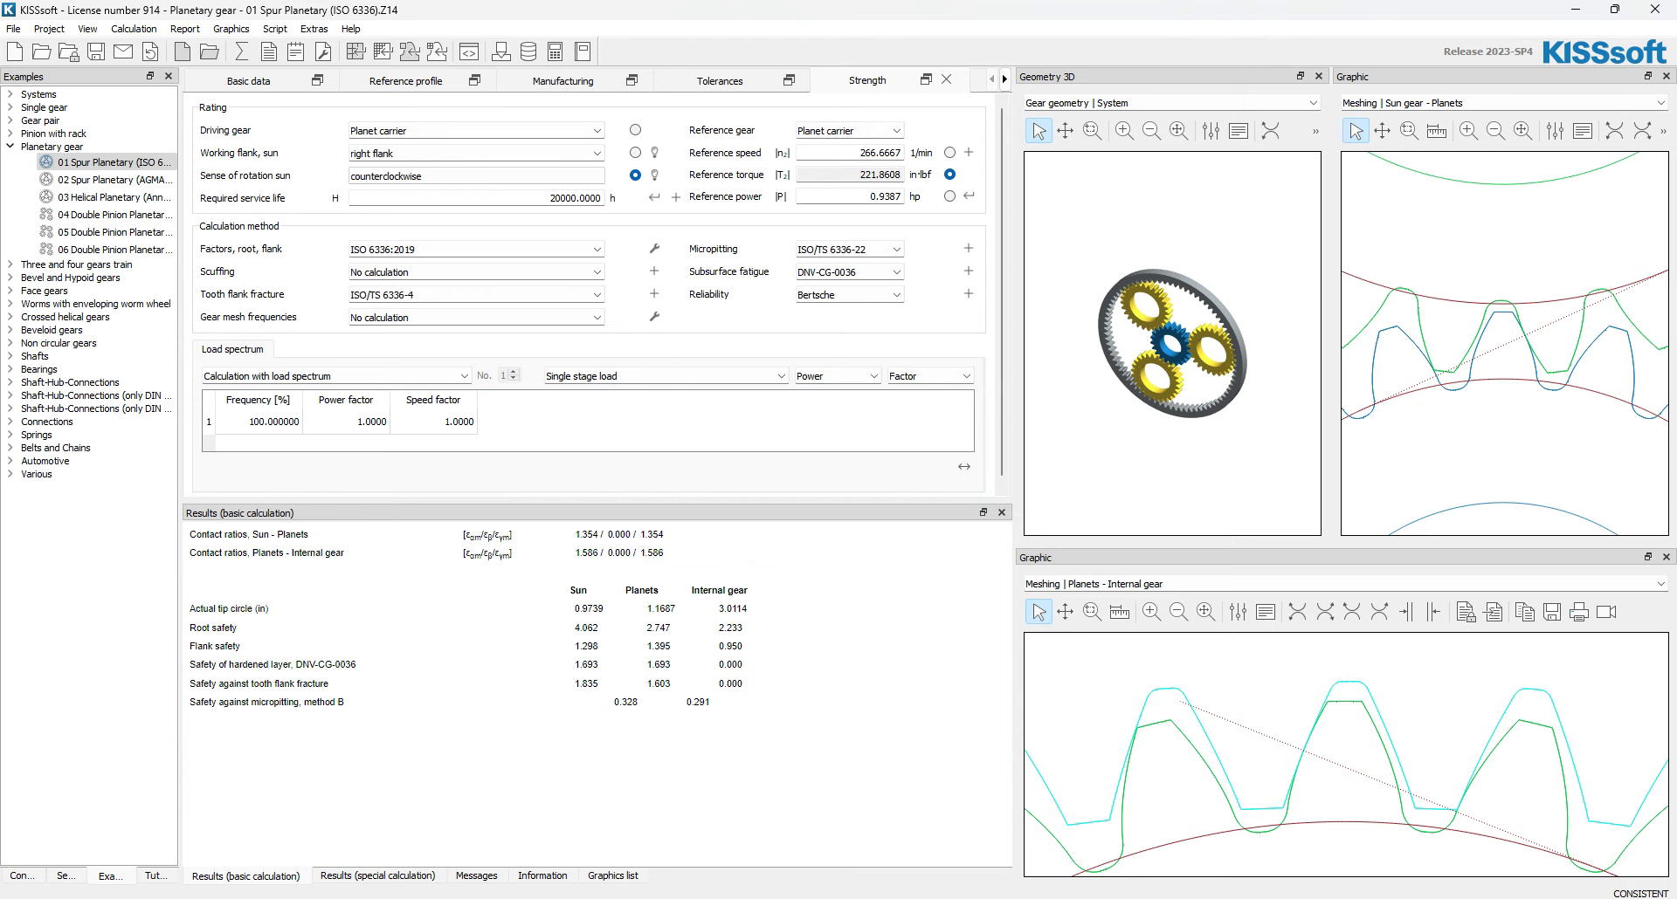
pyautogui.click(894, 131)
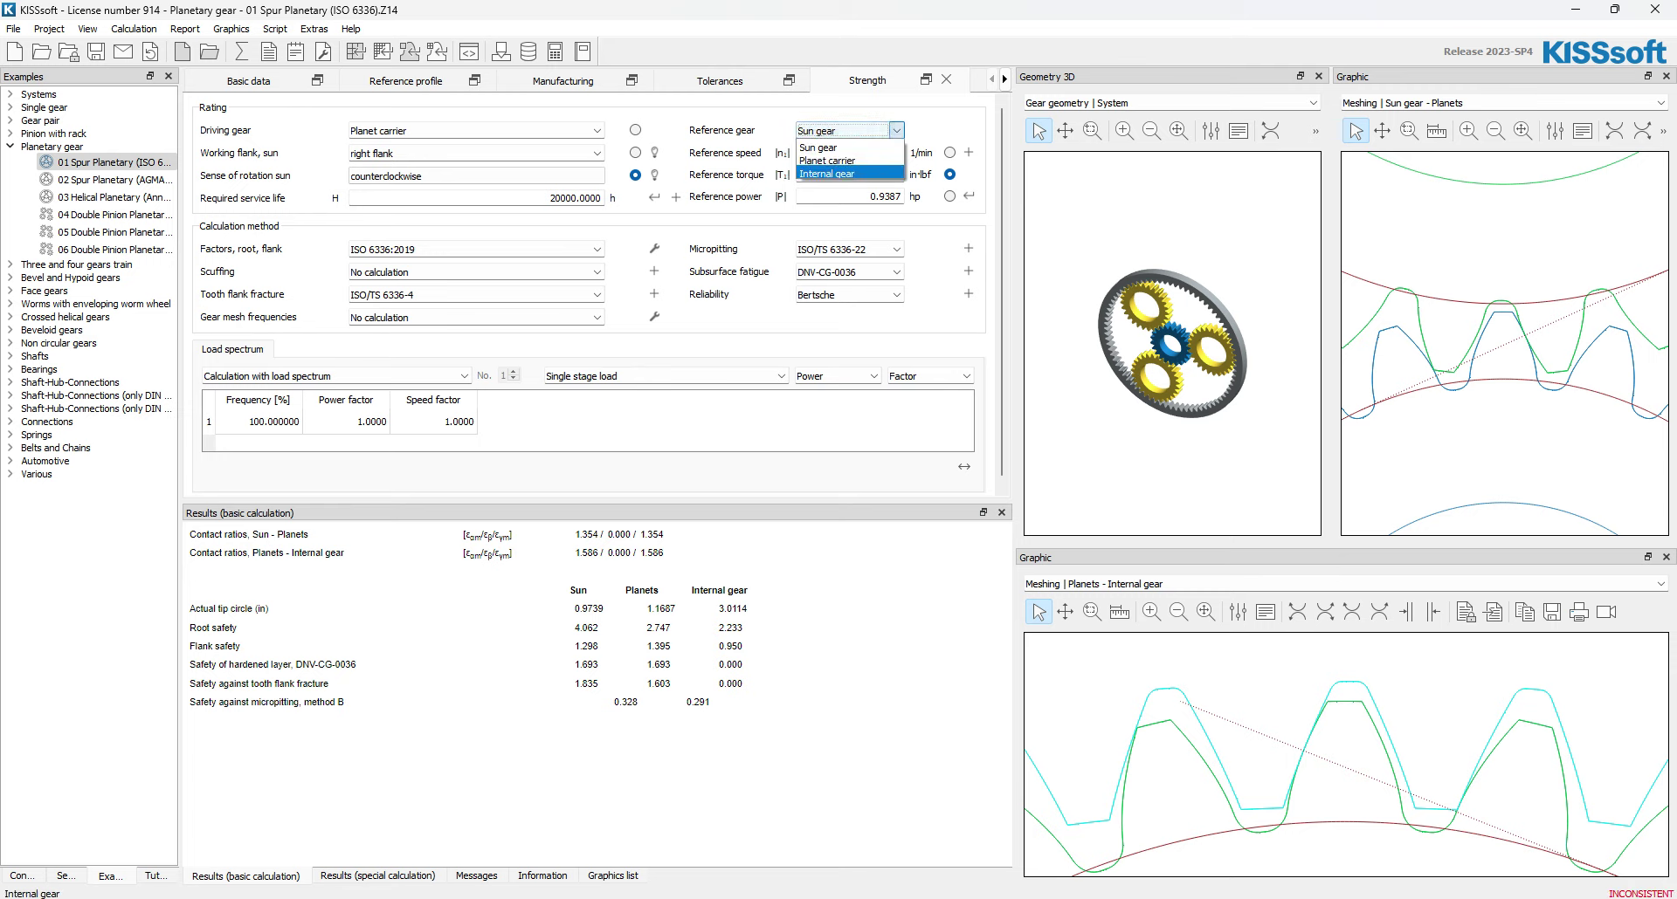
pyautogui.click(827, 173)
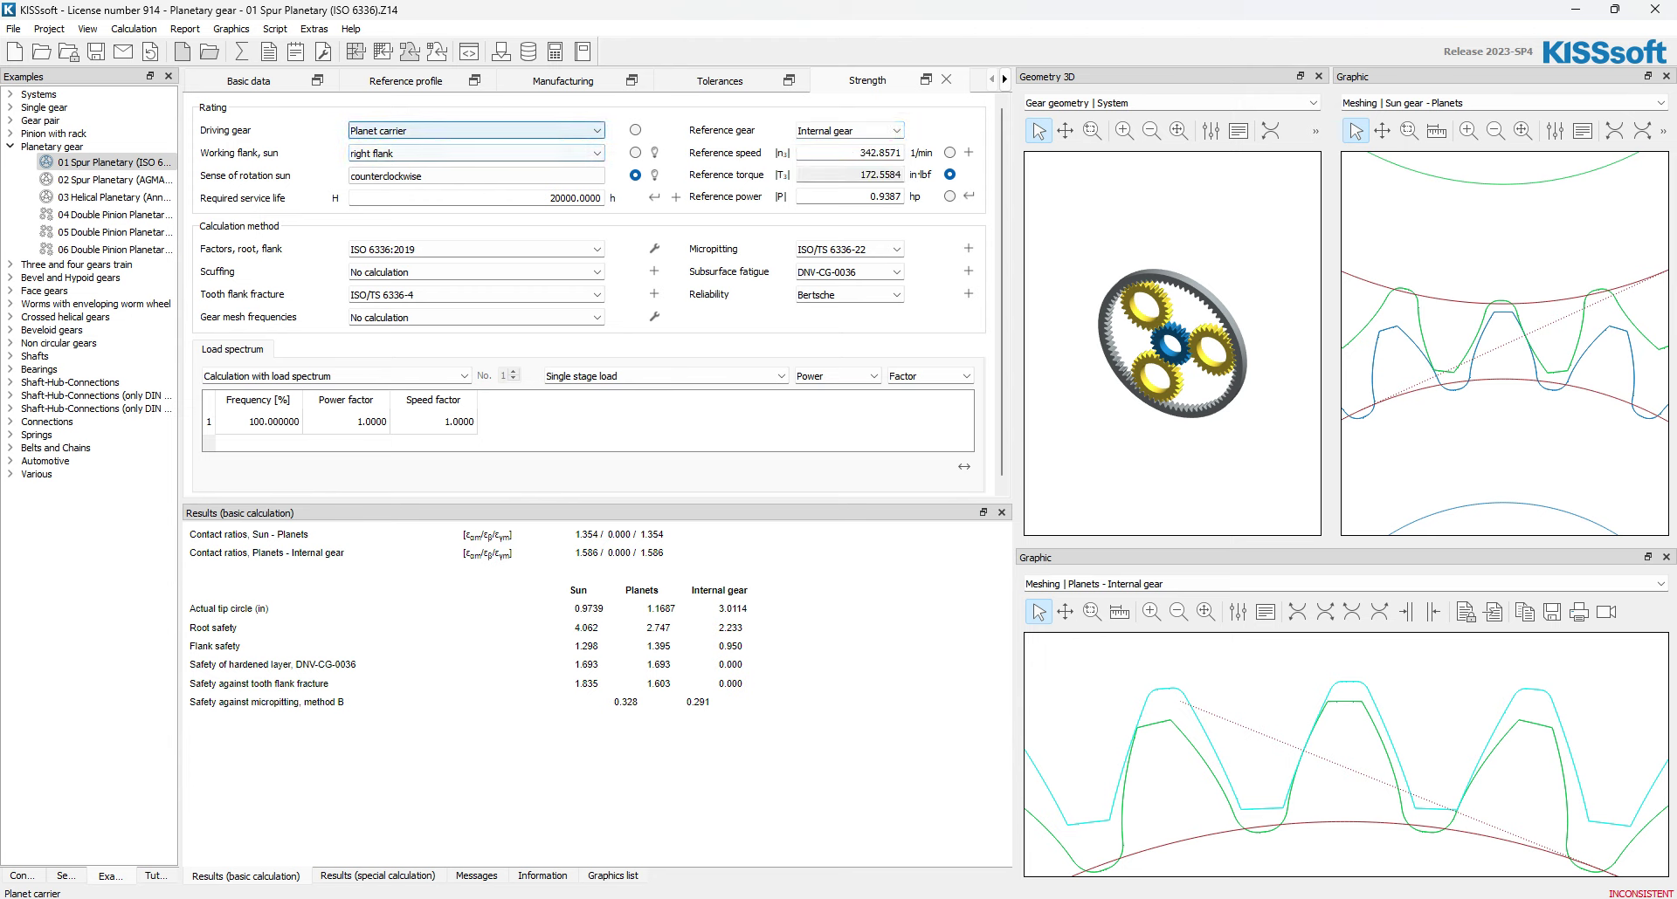
# - Make the internal gear the driving gear
pyautogui.click(596, 129)
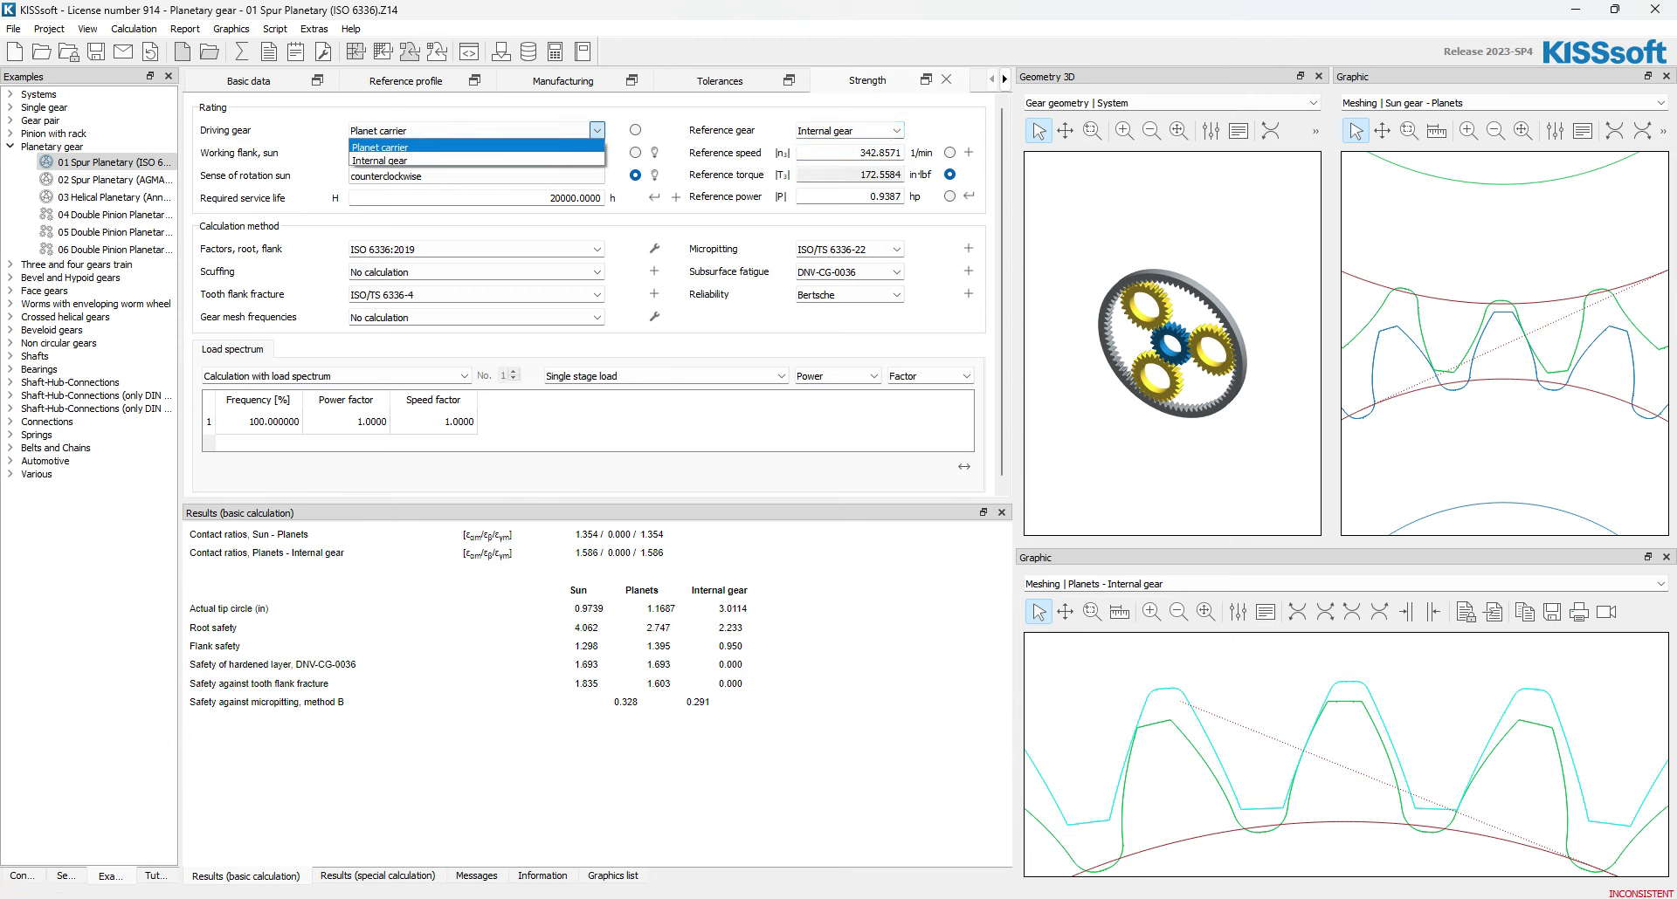
pyautogui.click(379, 161)
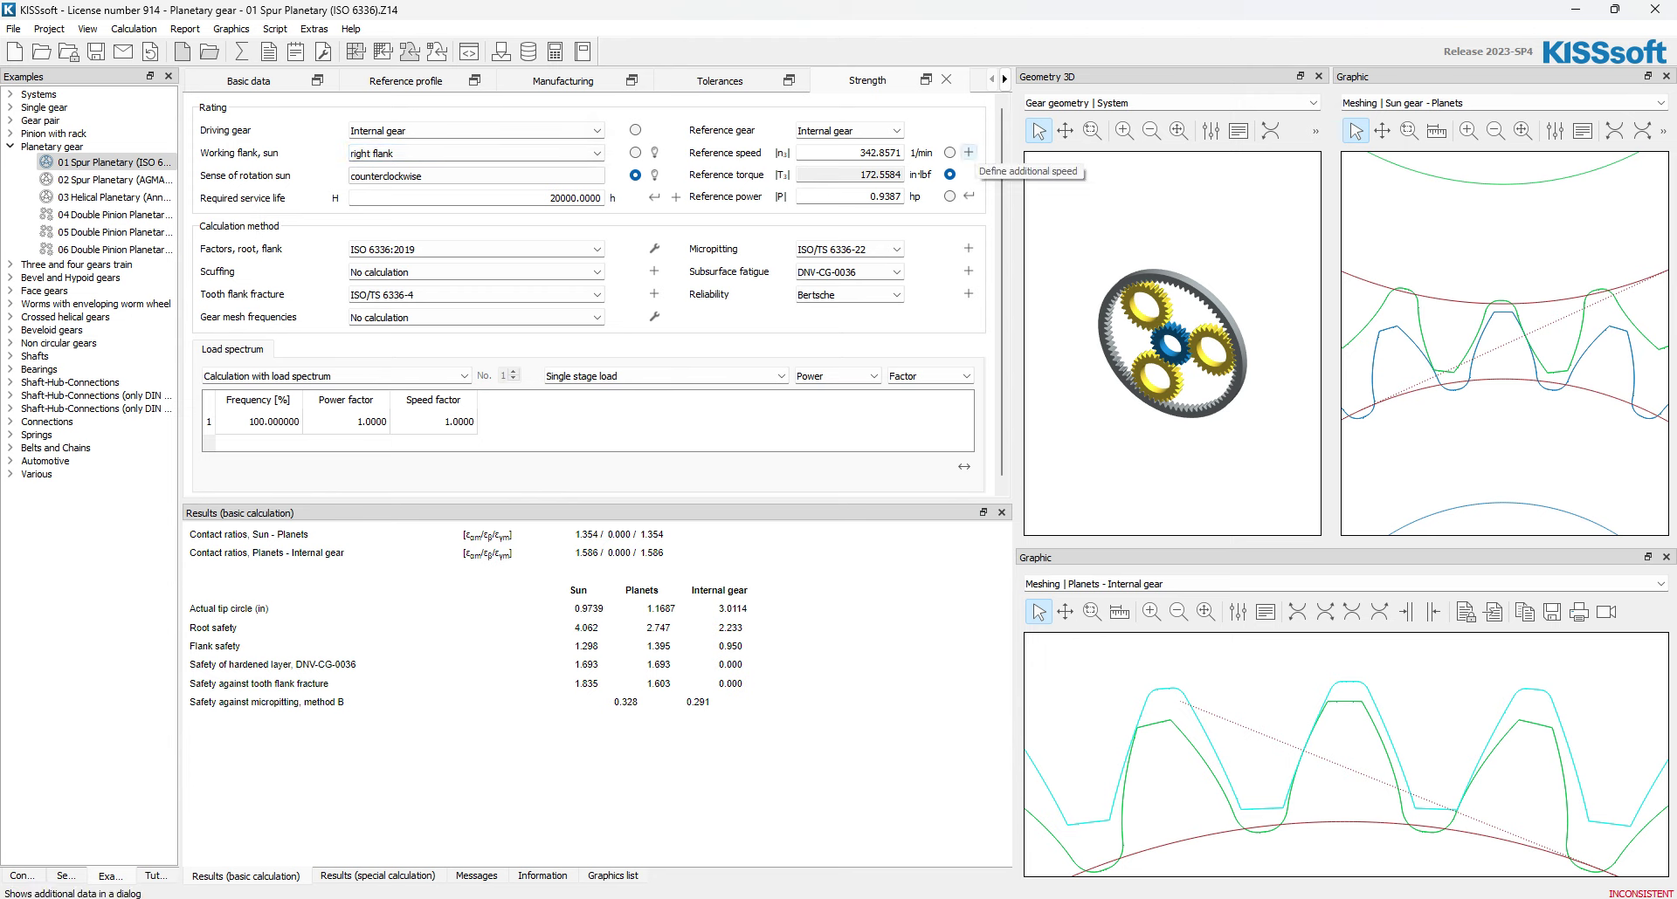
# - Set the planet carrier speed n2 to 0 in the additional speed dialog and confirm
pyautogui.click(968, 152)
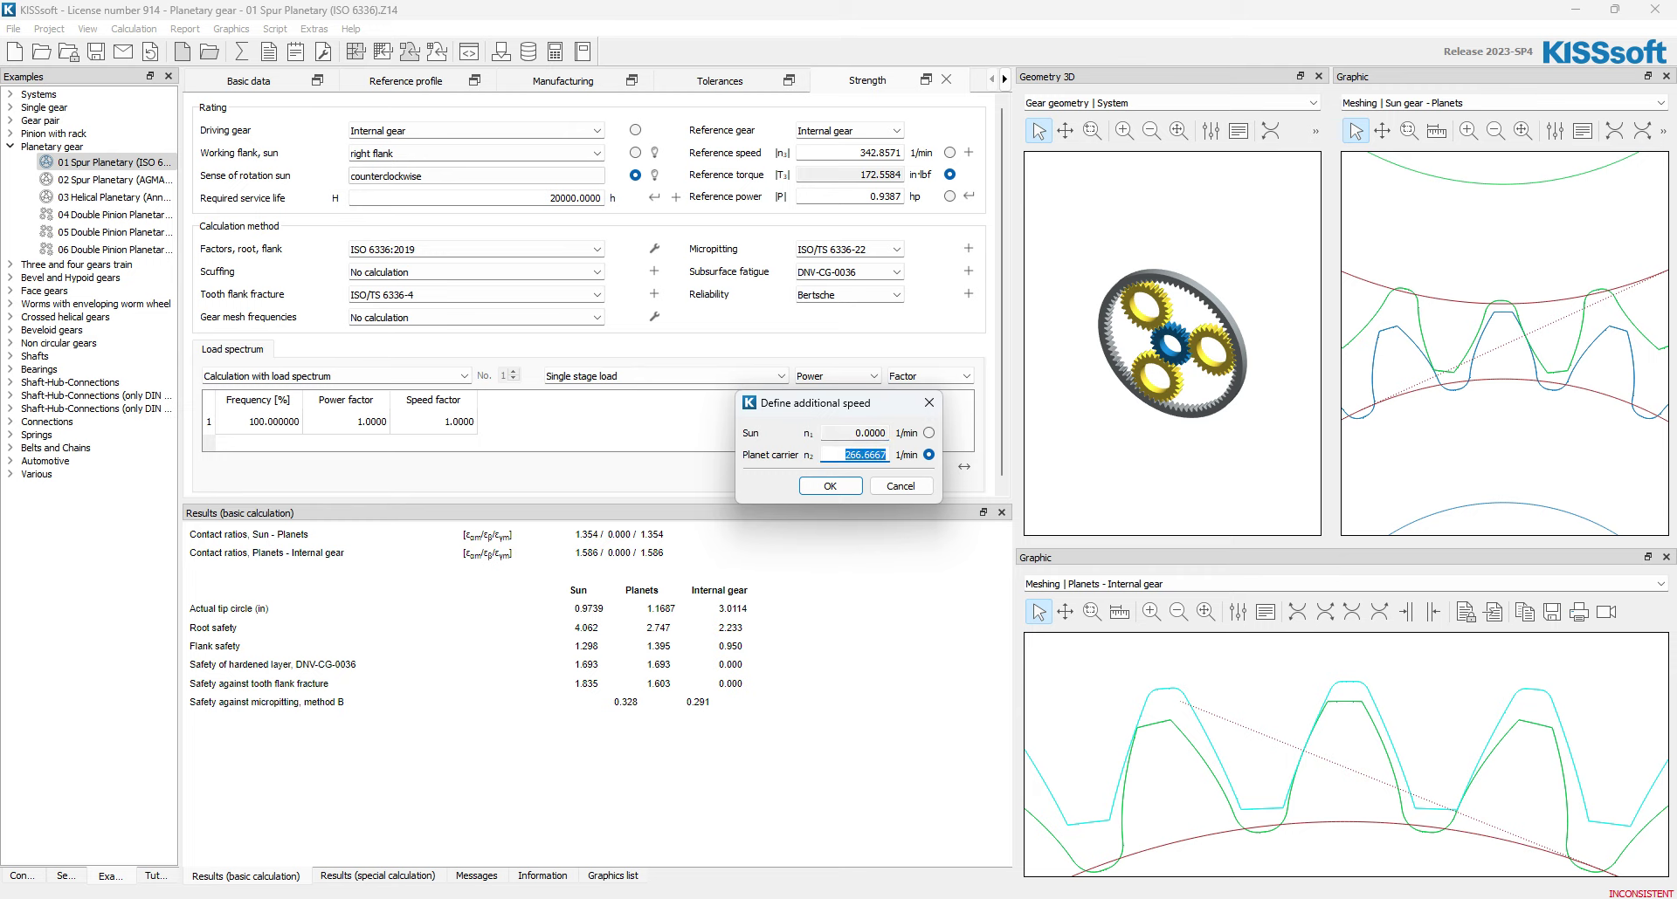
pyautogui.write('0')
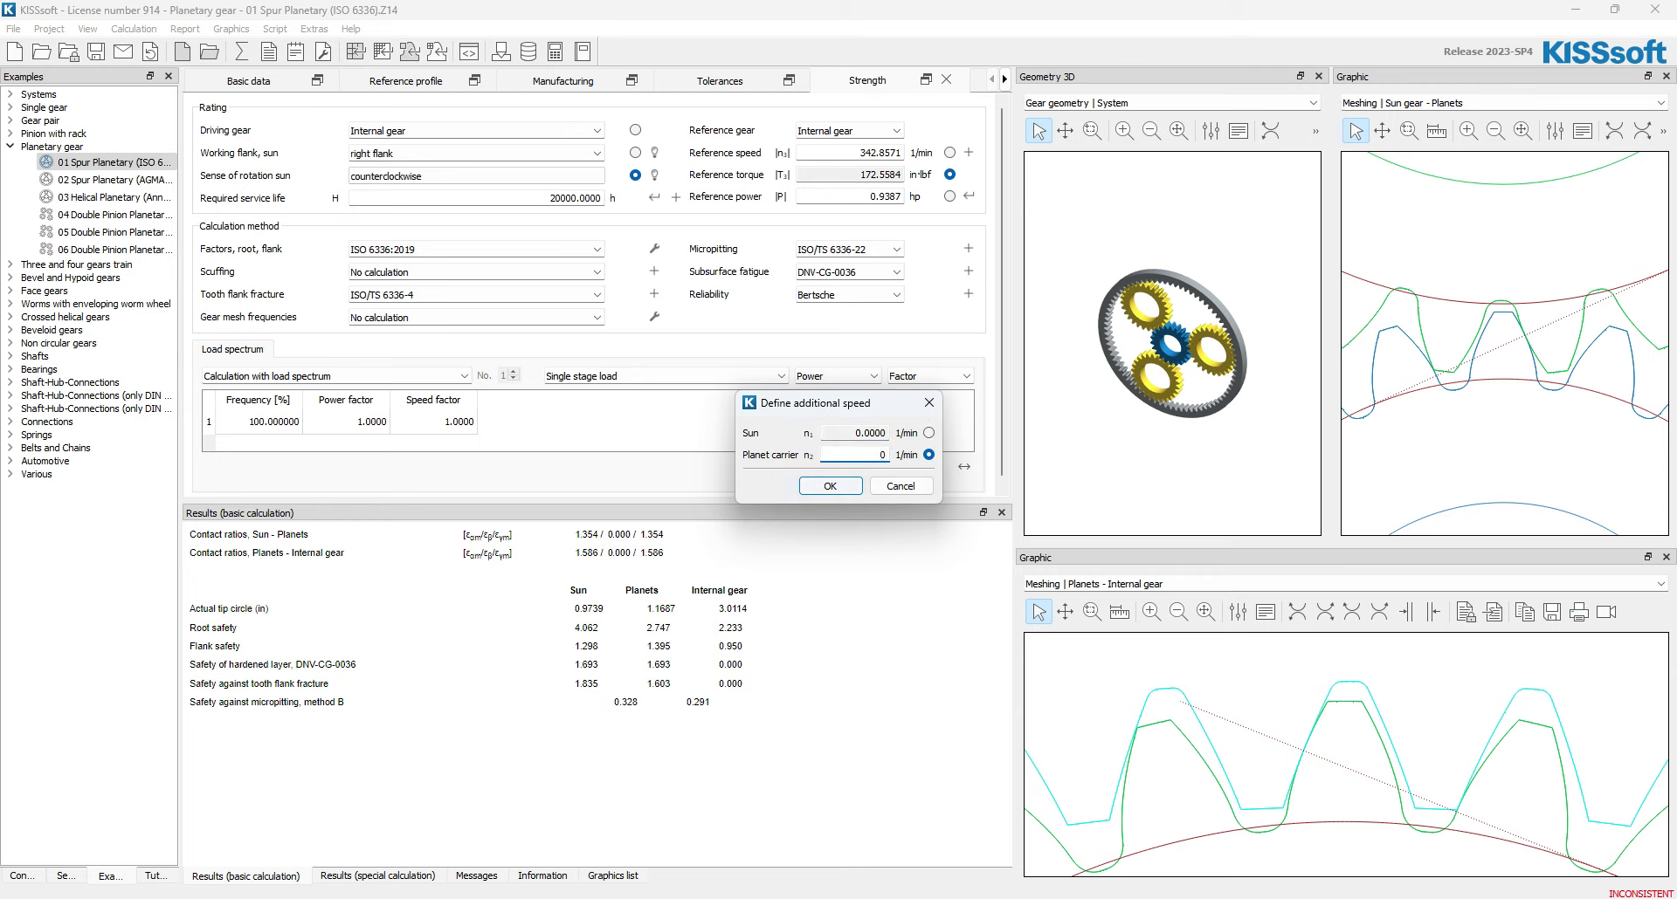
pyautogui.click(850, 454)
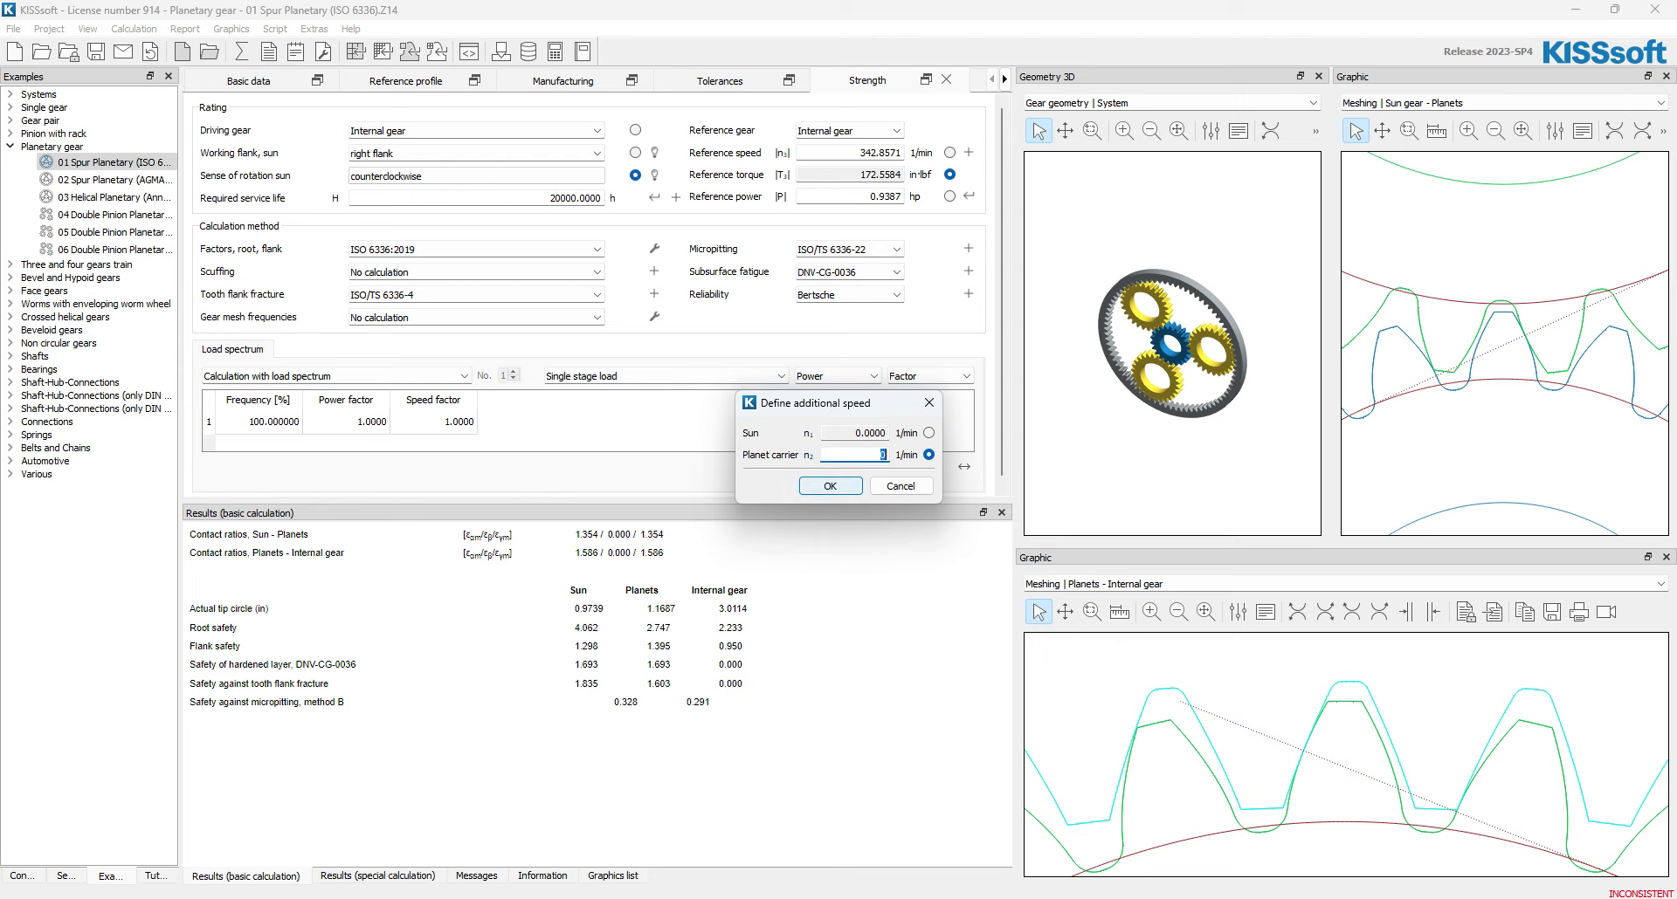
pyautogui.click(829, 486)
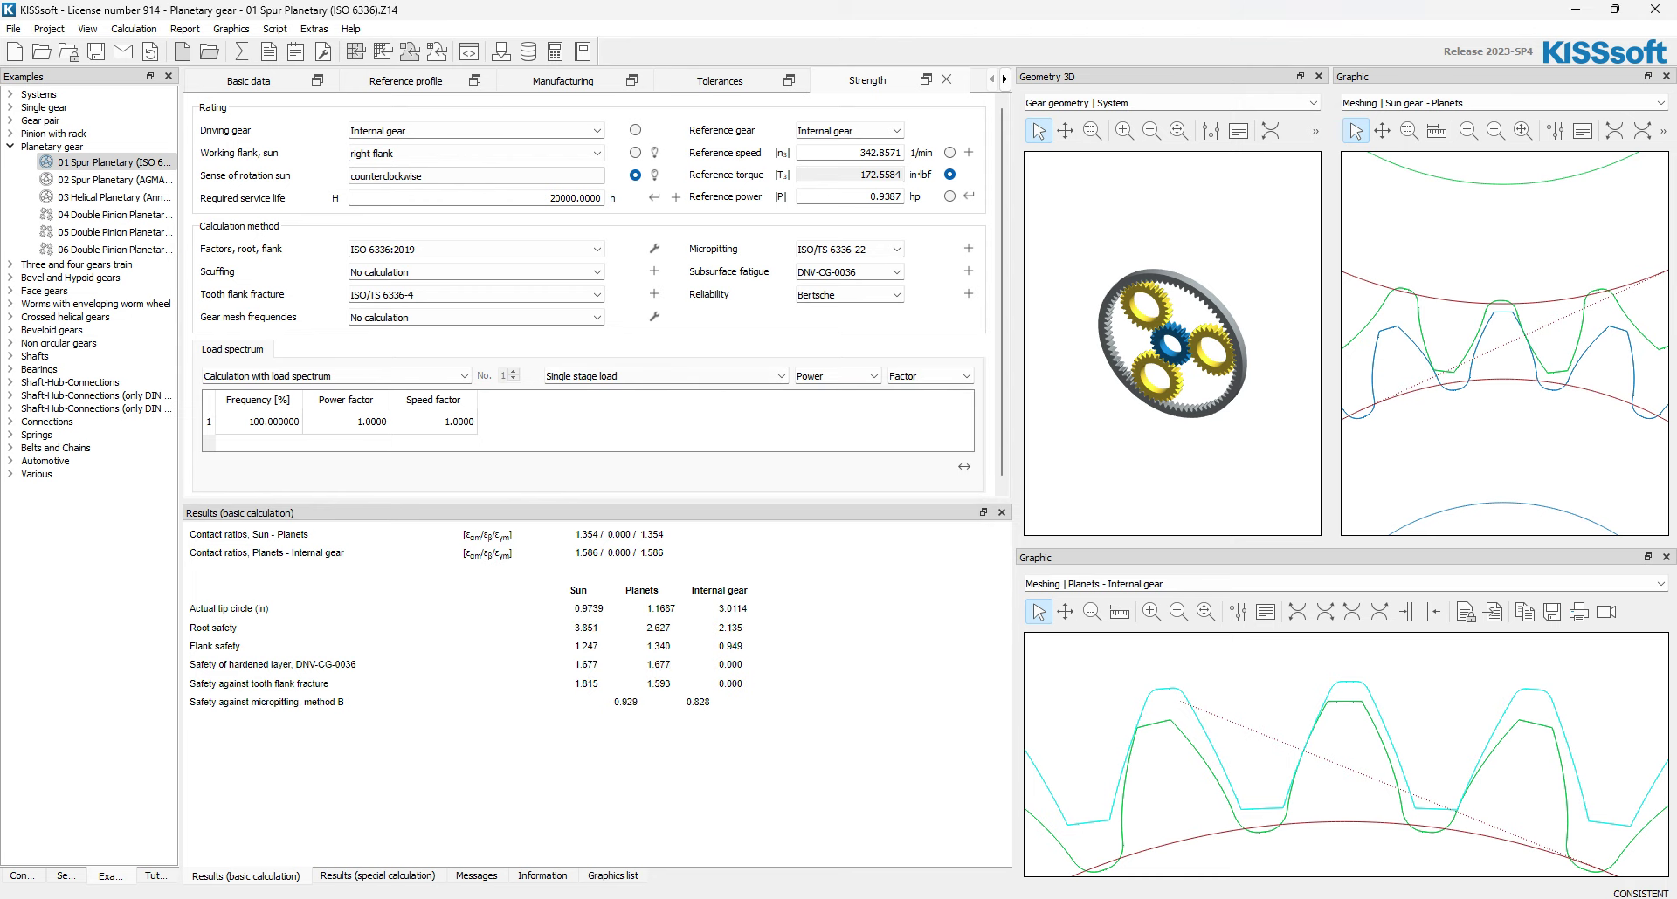
# - Make the sun gear the reference gear at -1200 1/min, keeping planet carrier n2 at 0.0000
pyautogui.click(895, 129)
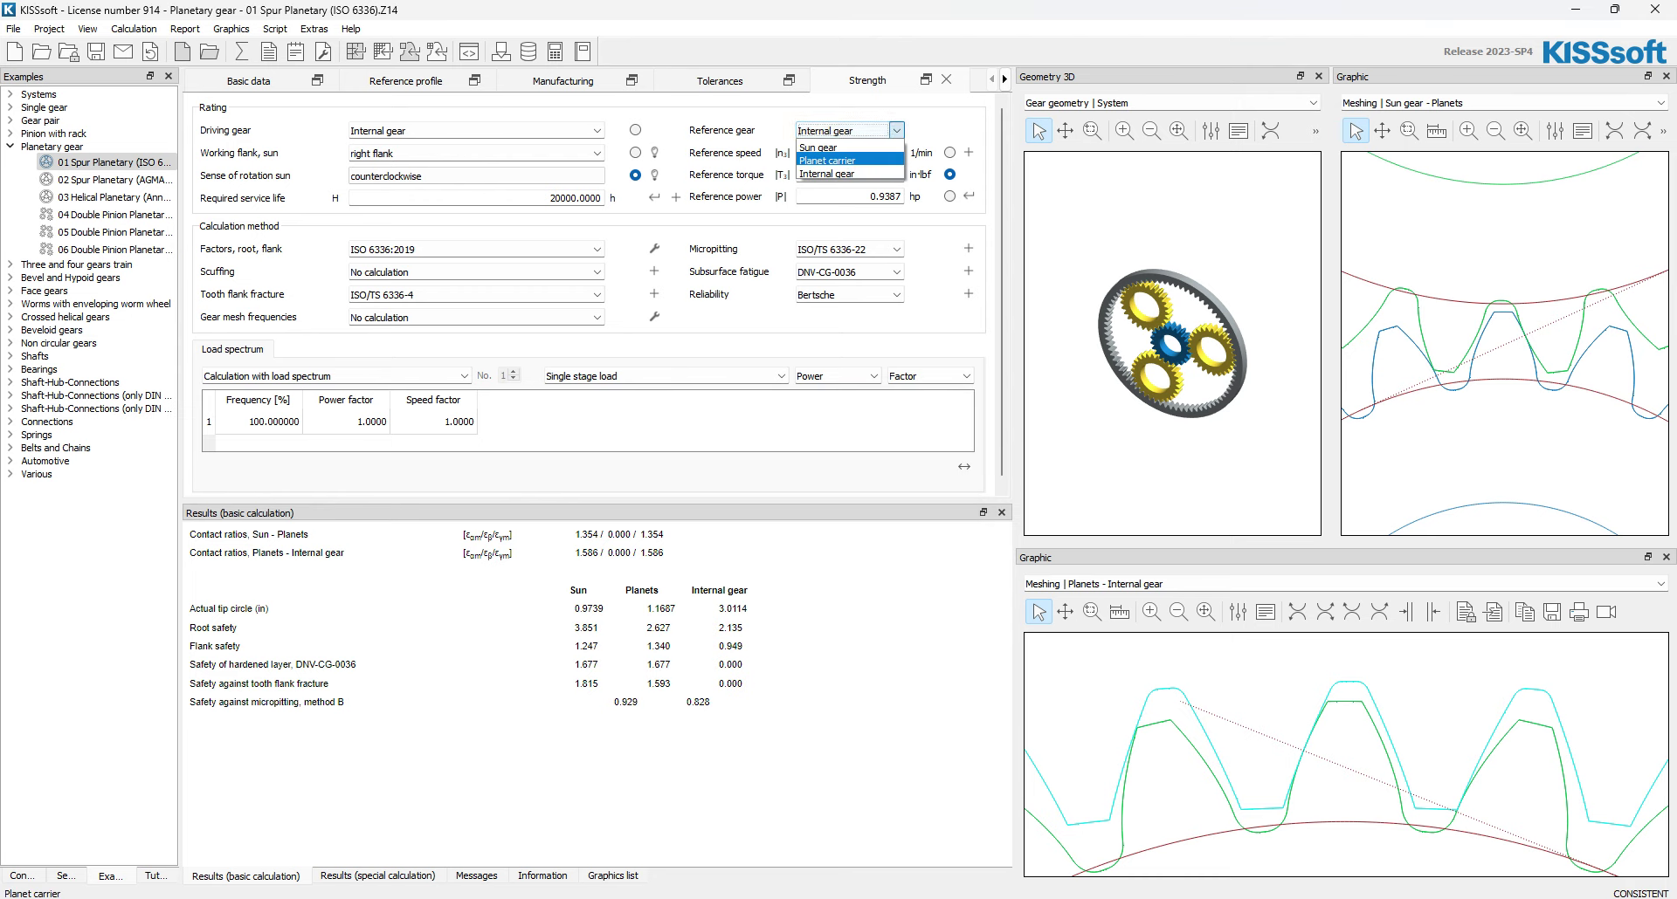
pyautogui.click(816, 147)
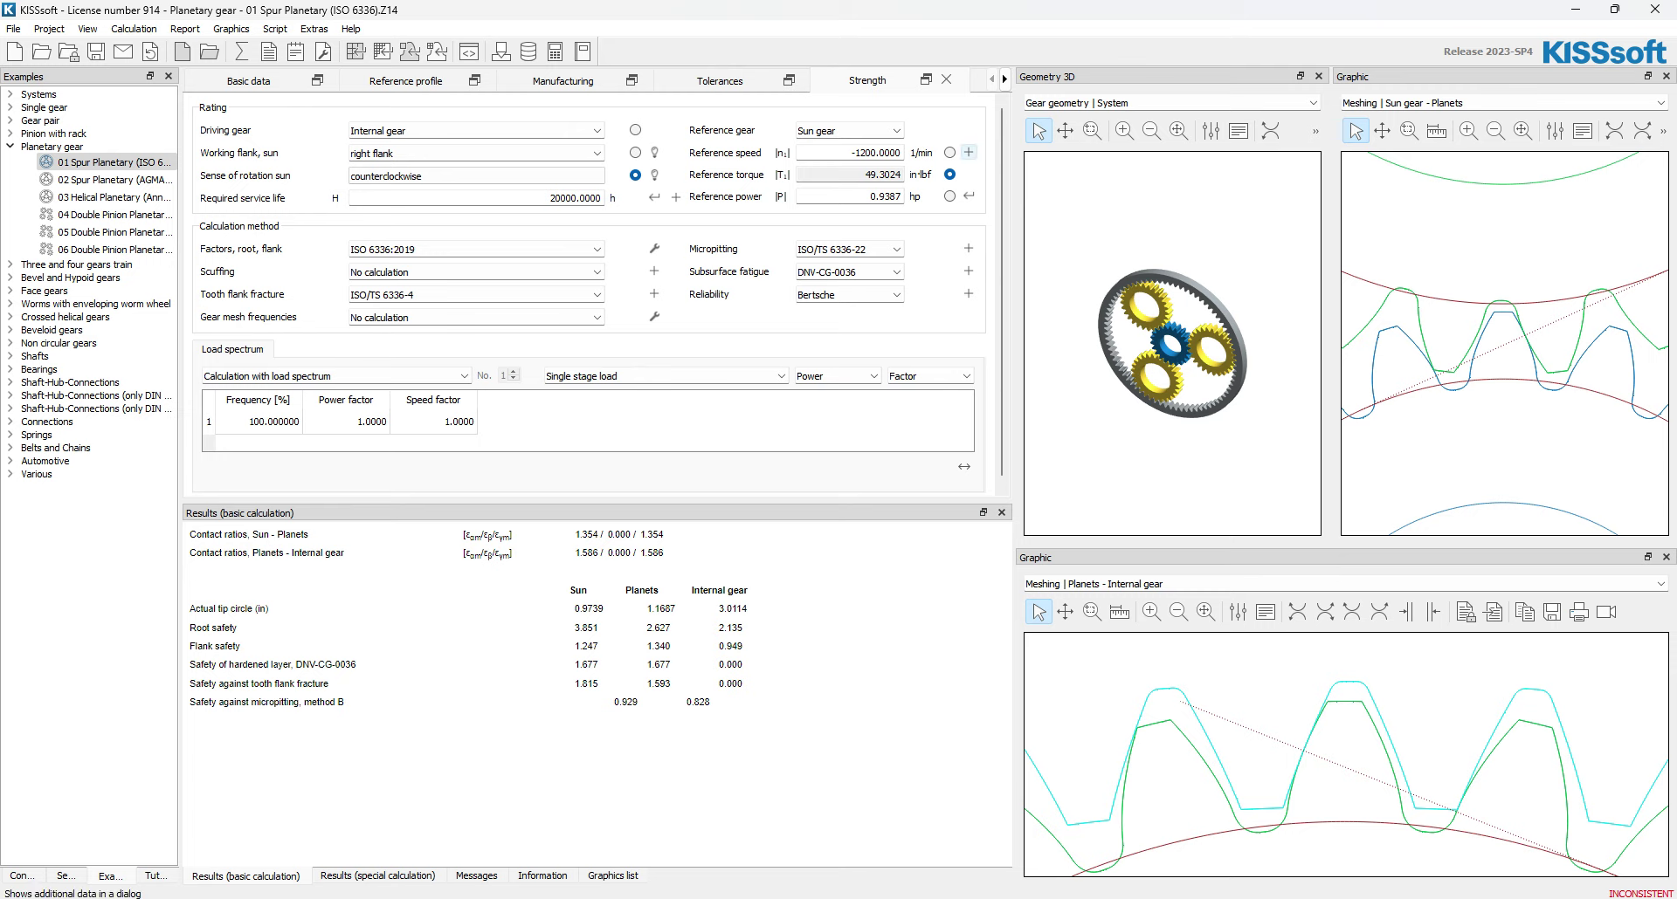
pyautogui.click(849, 129)
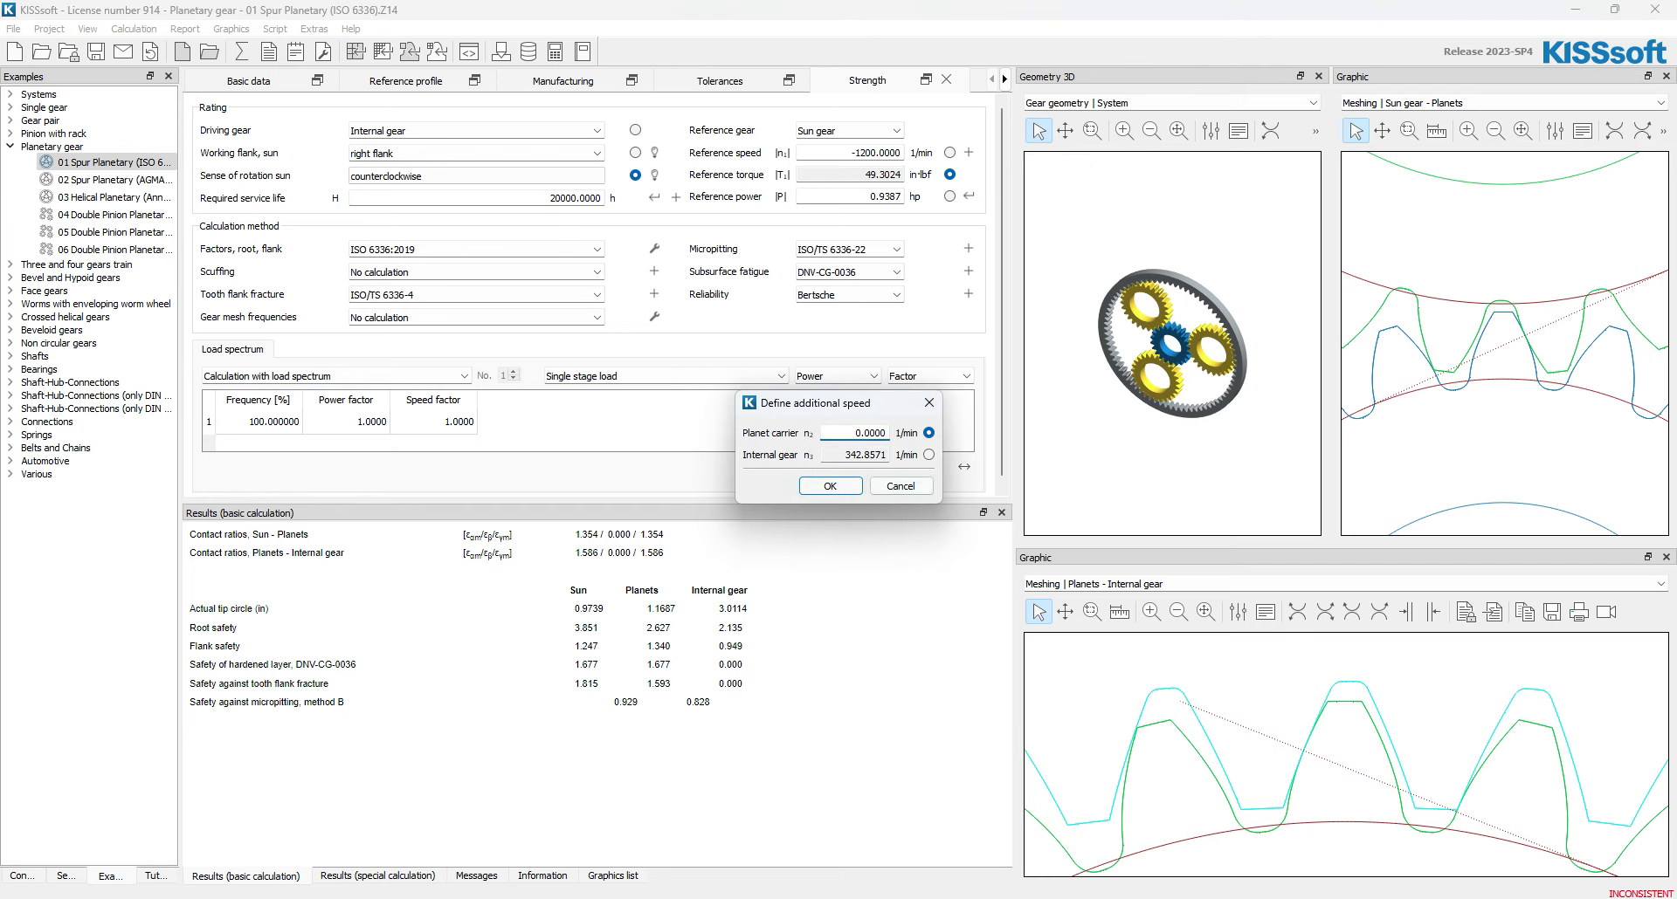
pyautogui.click(856, 431)
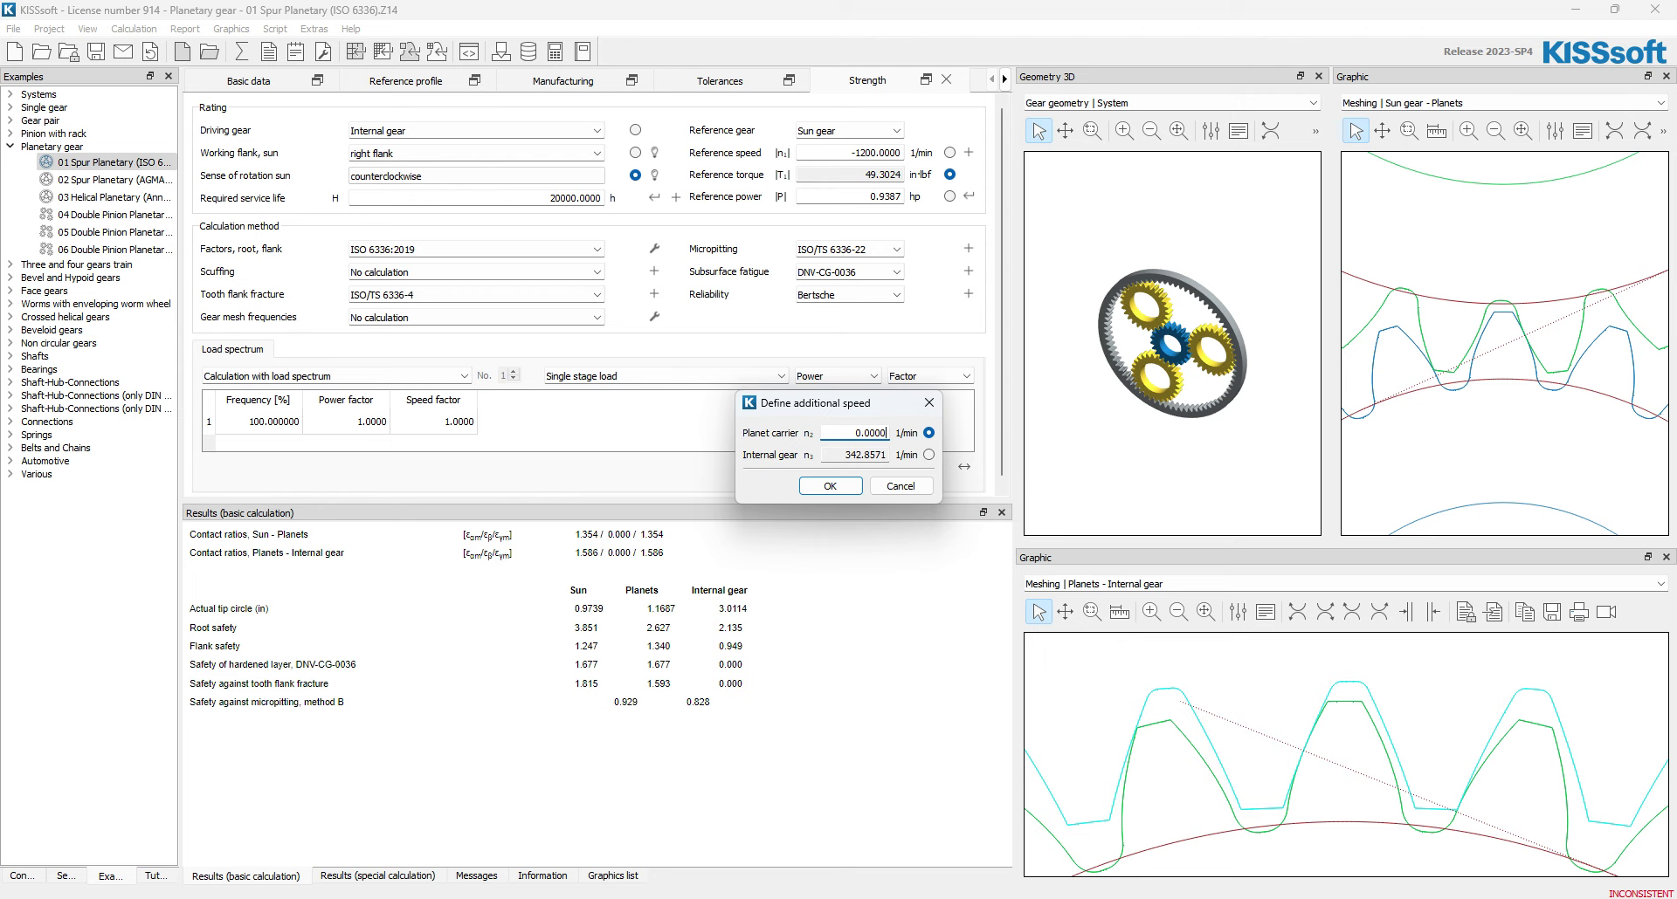
pyautogui.click(828, 486)
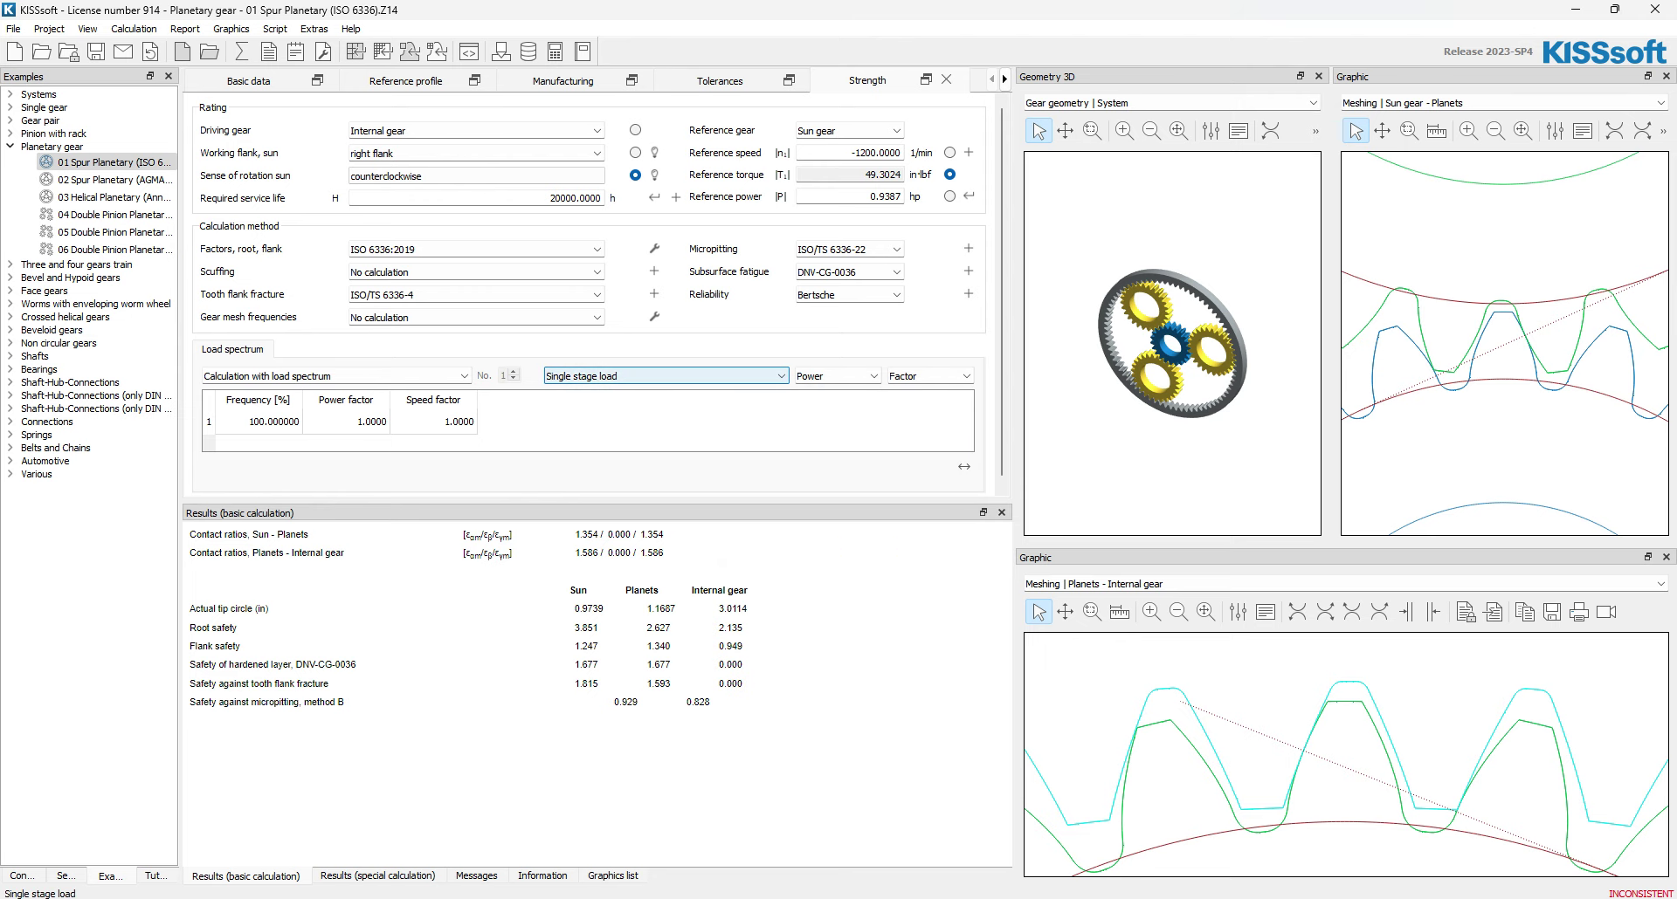